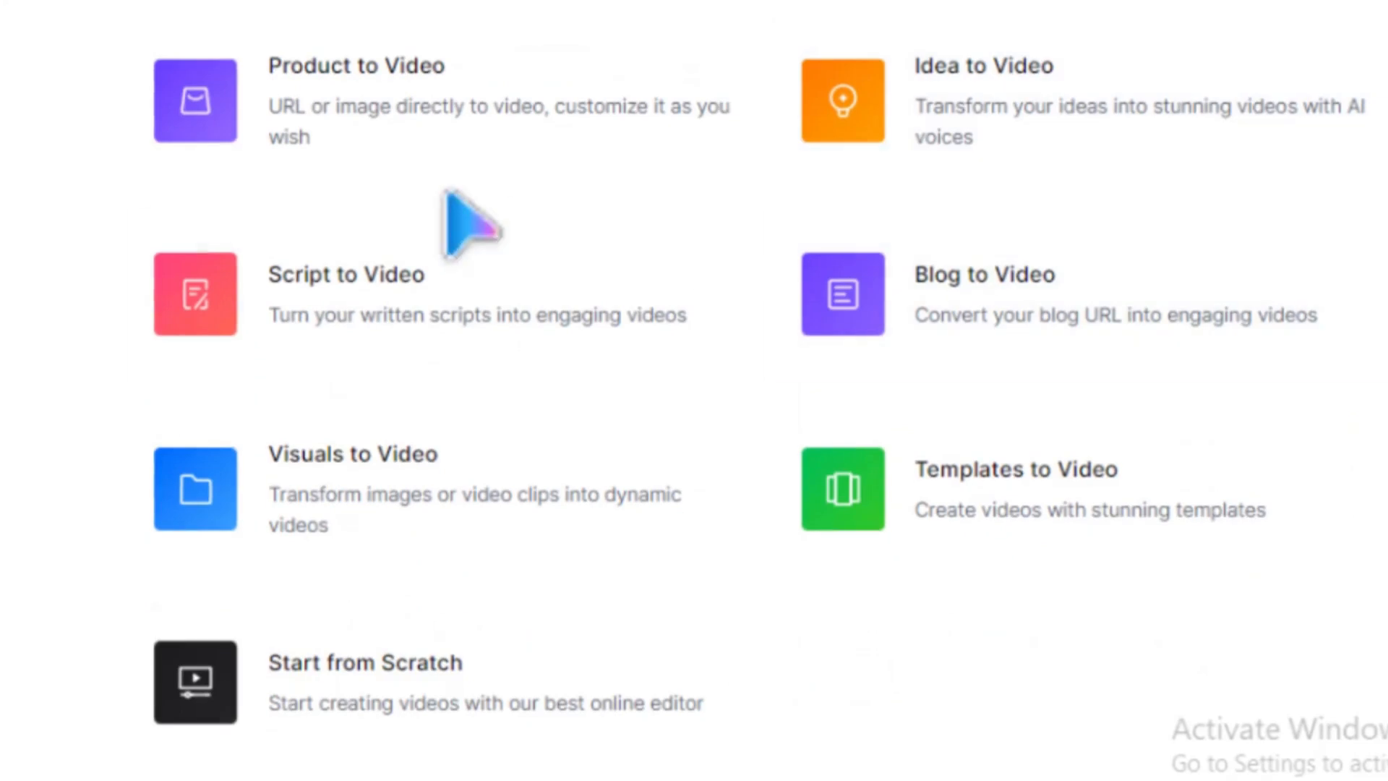
{"action": "mouse_move", "coordinate": [1009, 460]}
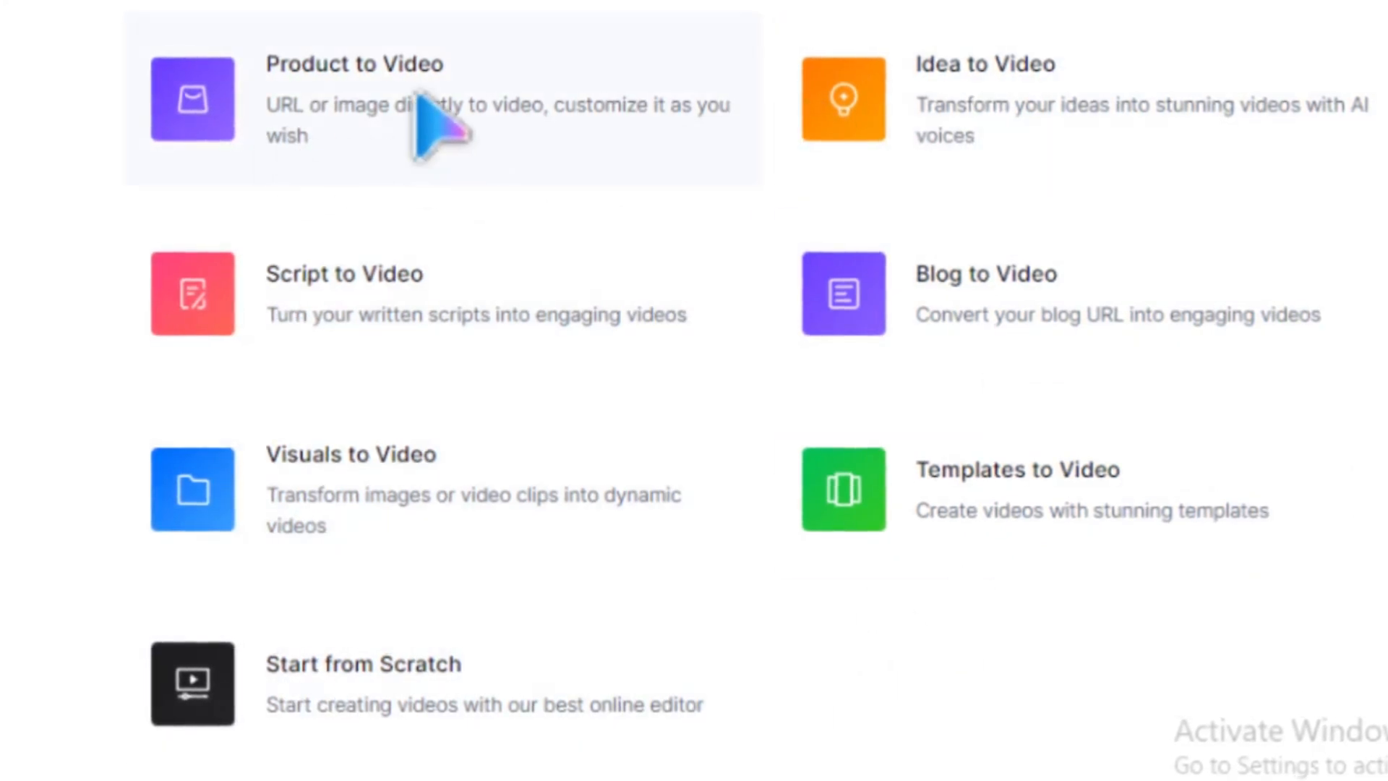
- Start a new video from a product link via the Product to Video card
{"action": "left_click", "coordinate": [354, 97]}
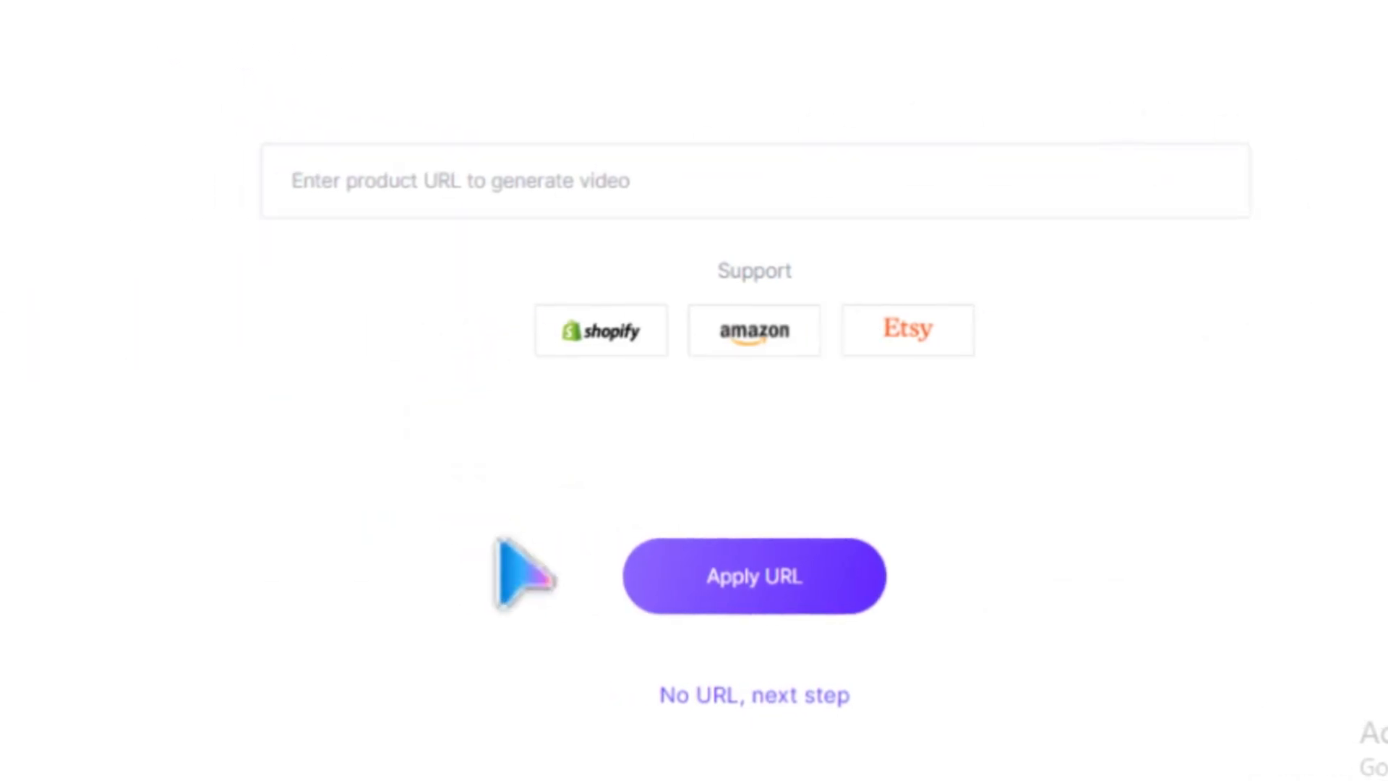
- Paste the rexingsports women's workout long-sleeve link and apply the URL
{"action": "left_click", "coordinate": [496, 179]}
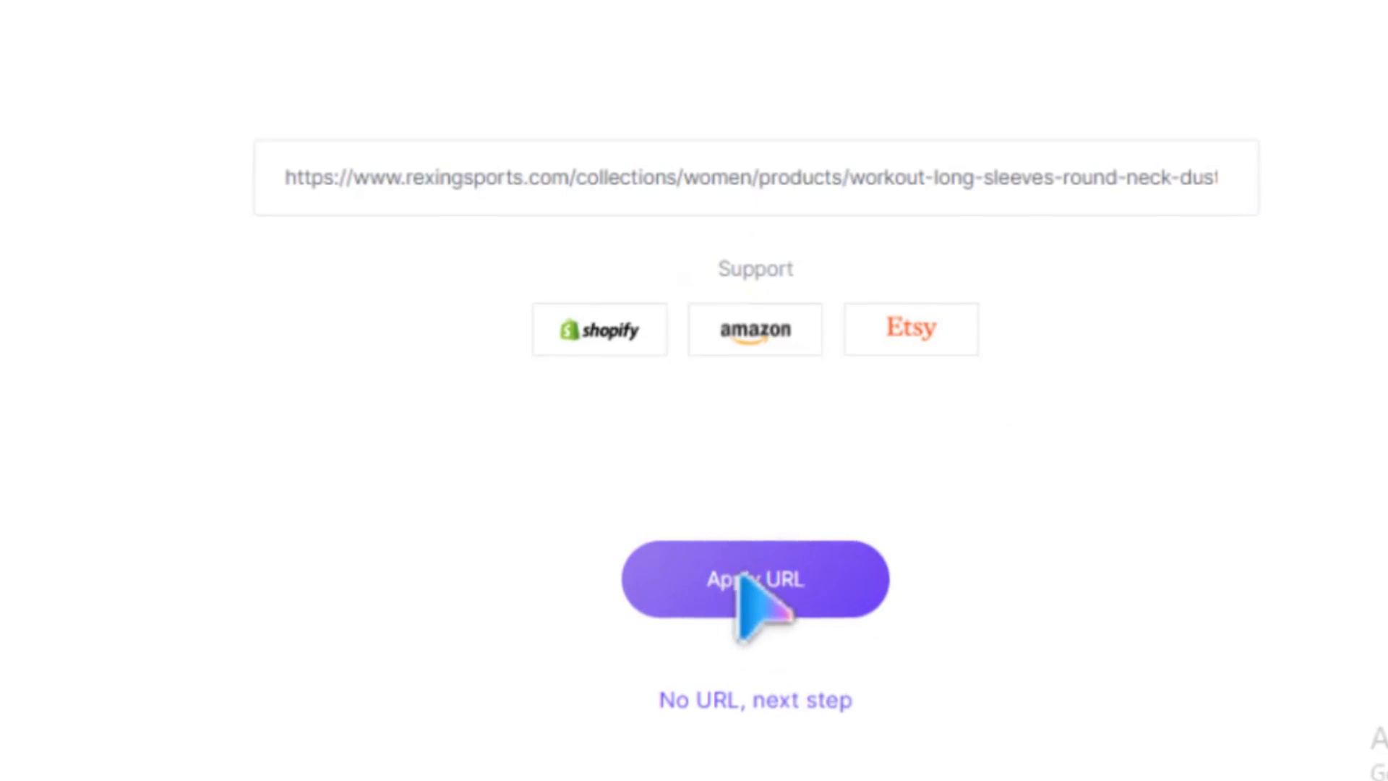
{"action": "left_click", "coordinate": [755, 578]}
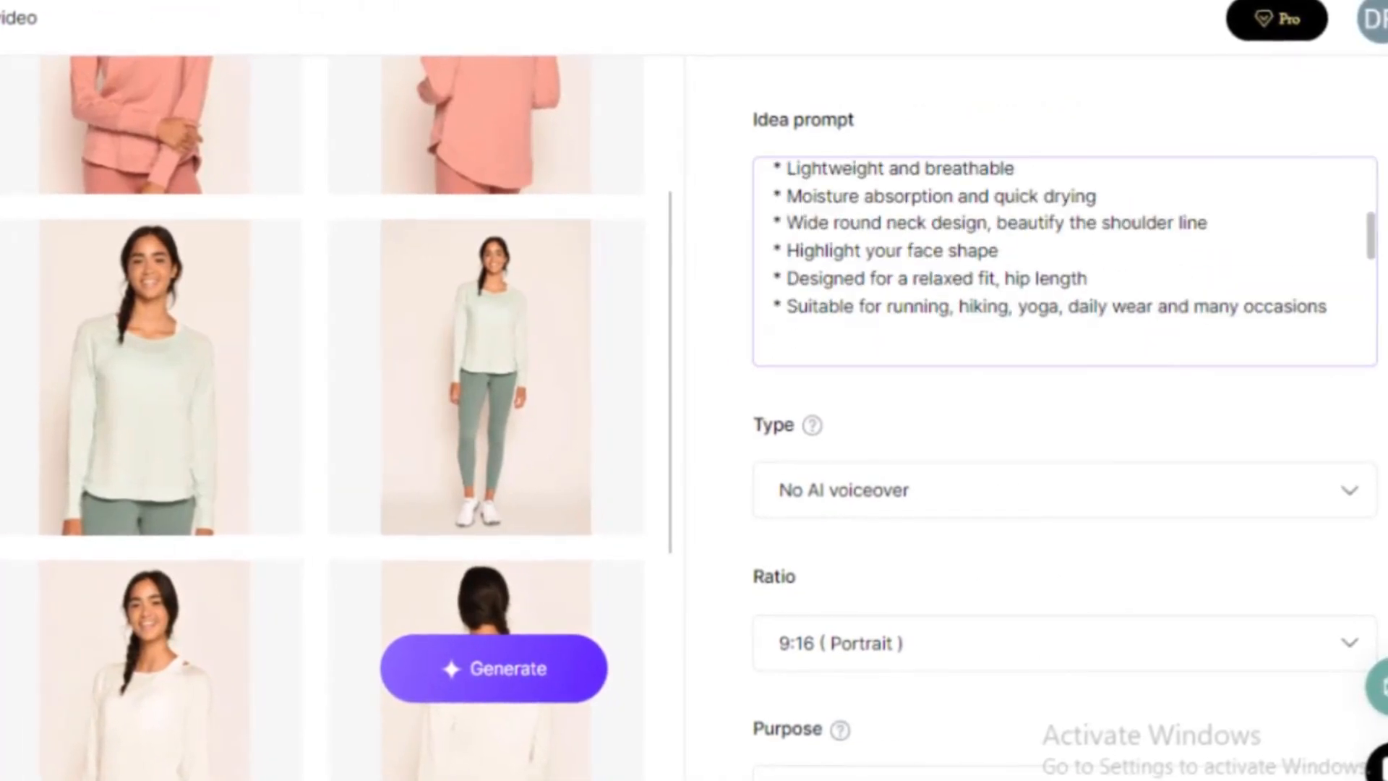
- Choose the With AI voiceover type and keep the maximum duration at 30 seconds
{"action": "scroll", "scroll_direction": "down", "scroll_amount": 3}
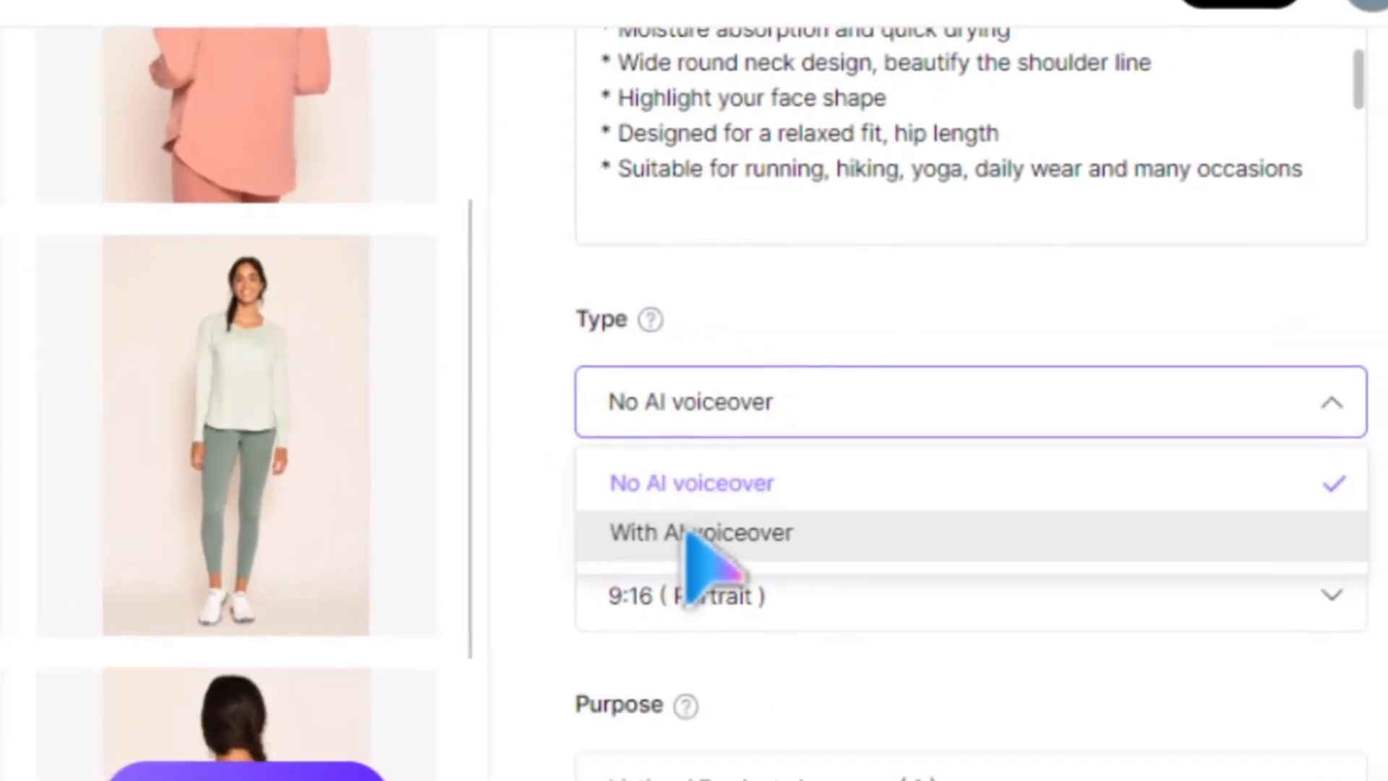
{"action": "left_click", "coordinate": [700, 532]}
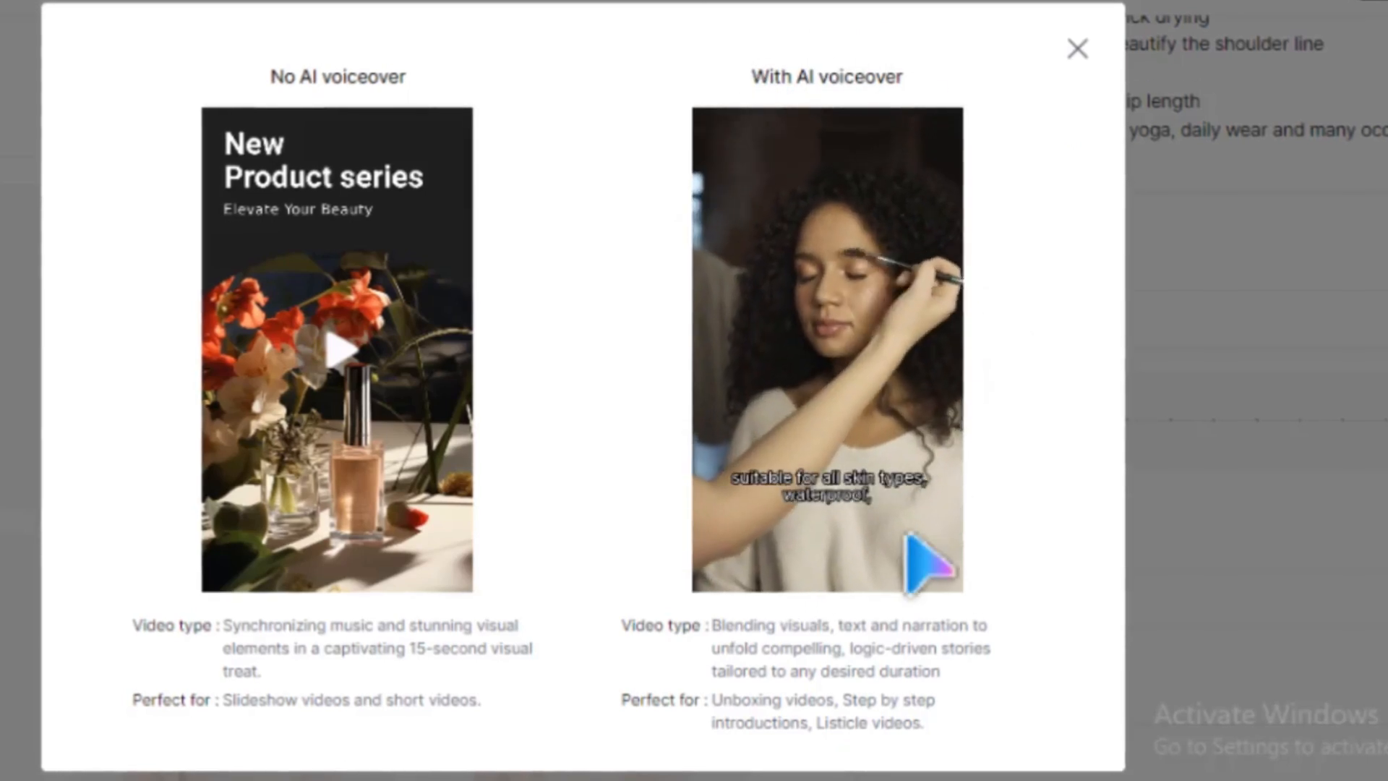
{"action": "left_click", "coordinate": [1075, 49]}
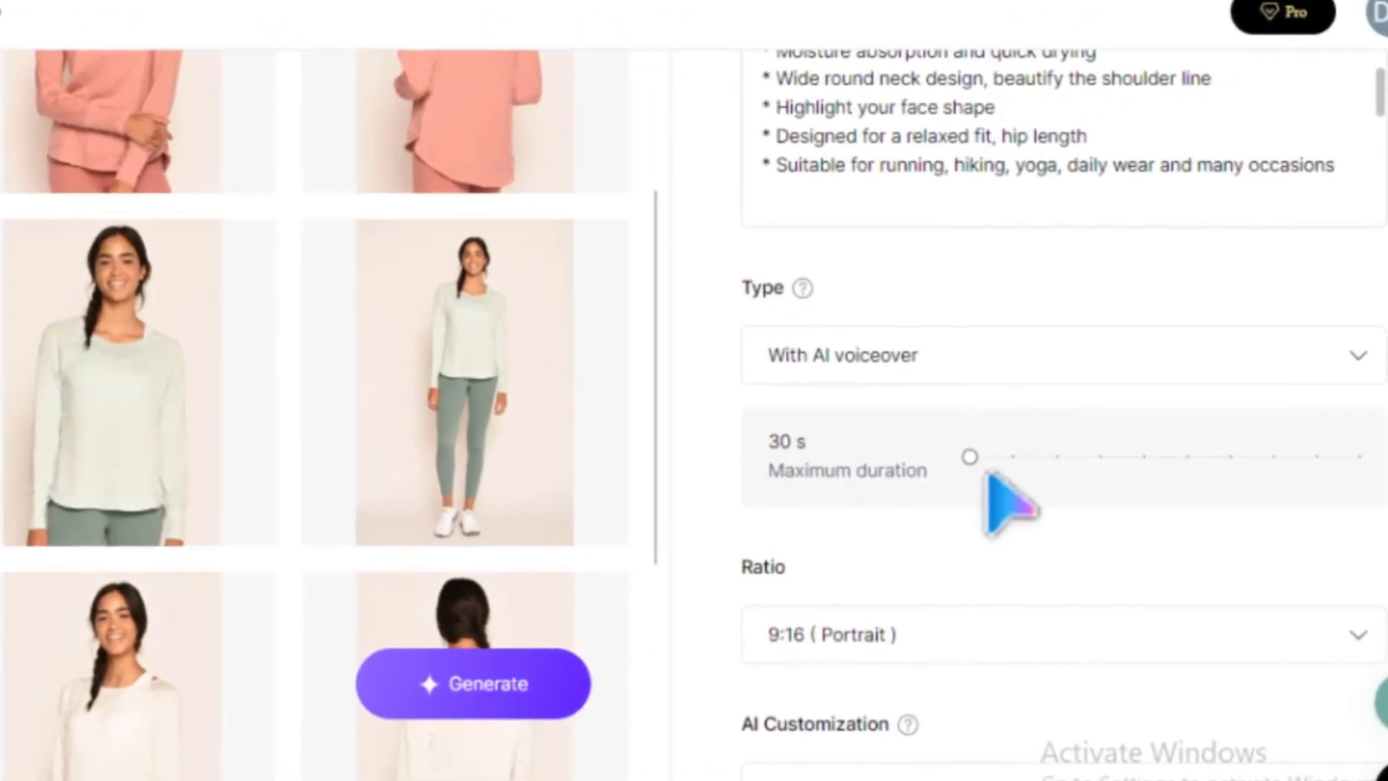
{"action": "left_click_drag", "start_coordinate": [970, 456], "coordinate": [1058, 455]}
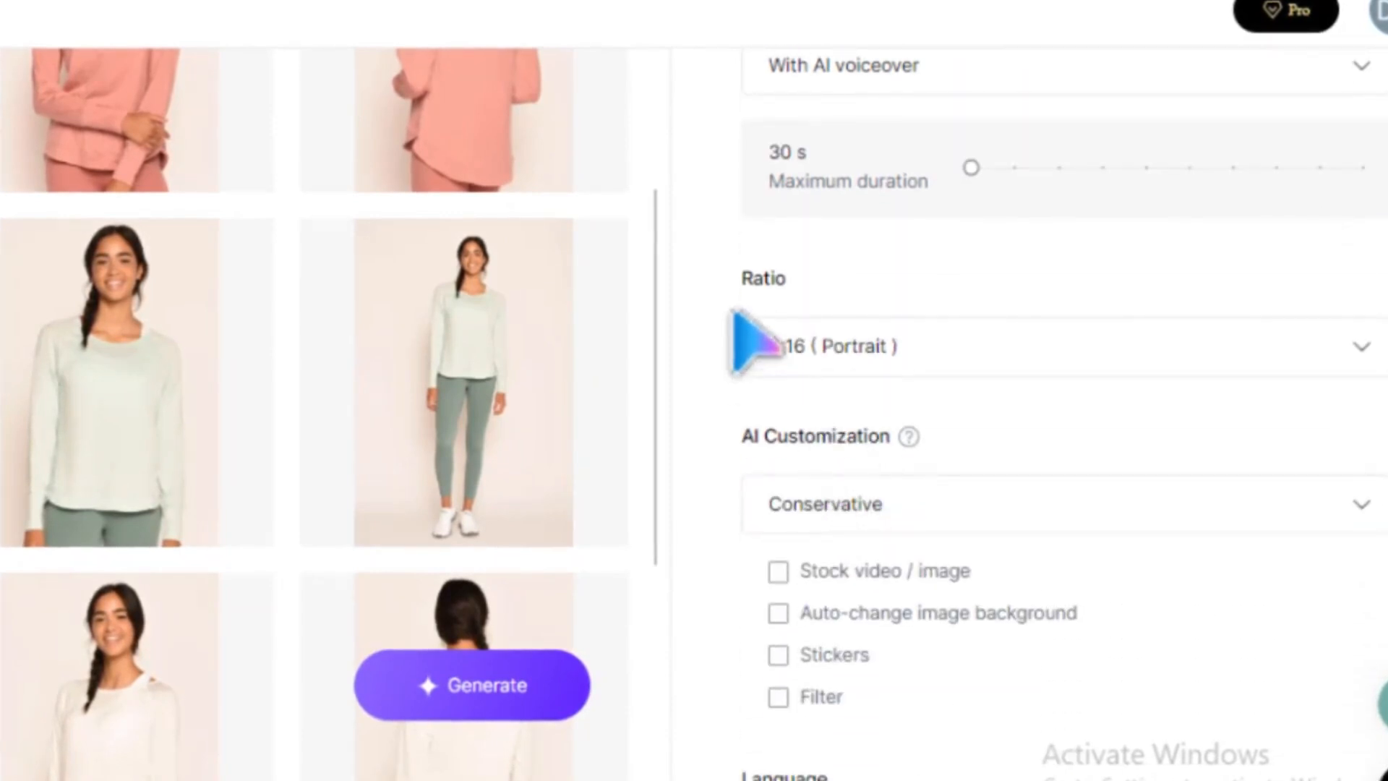
- Review ratio 9:16, Conservative customization and English (United States), then generate the video
{"action": "left_click", "coordinate": [1054, 345]}
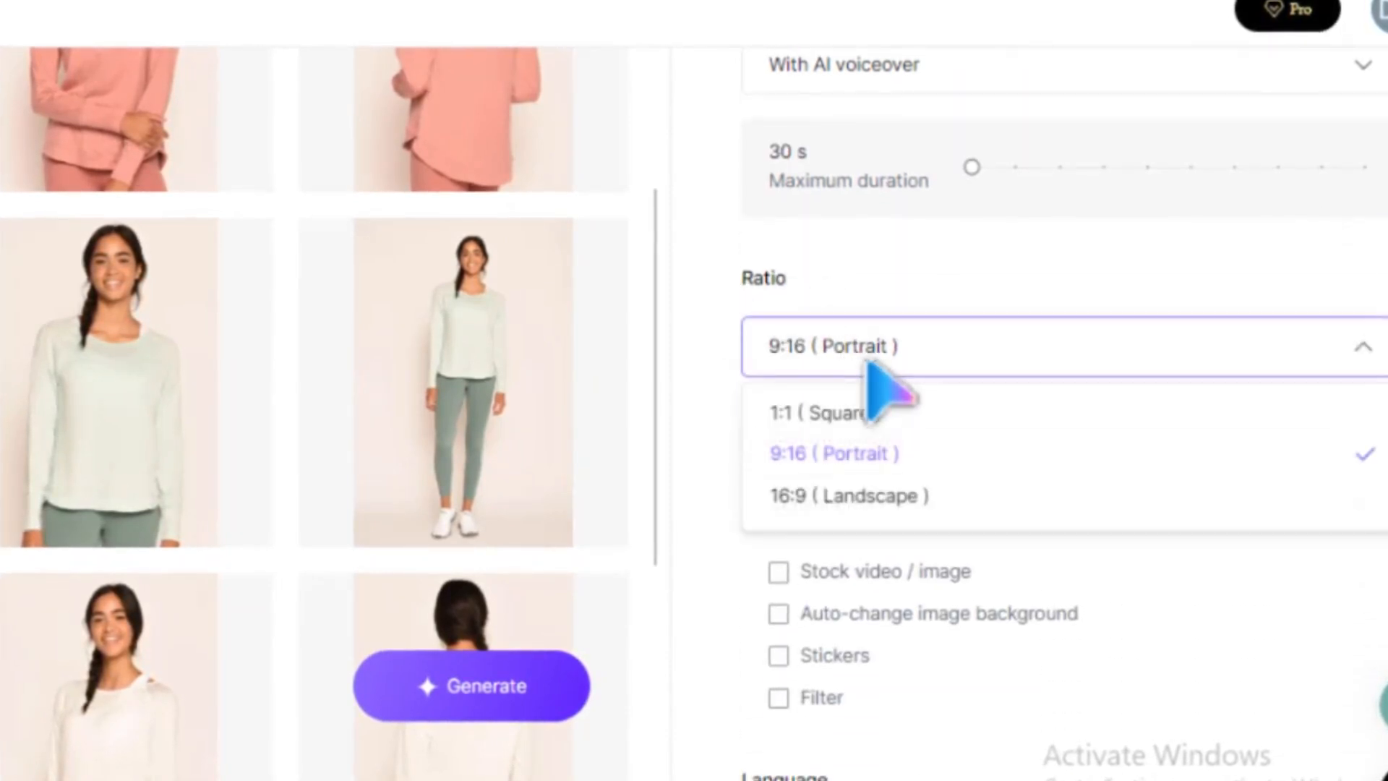
{"action": "mouse_move", "coordinate": [930, 492]}
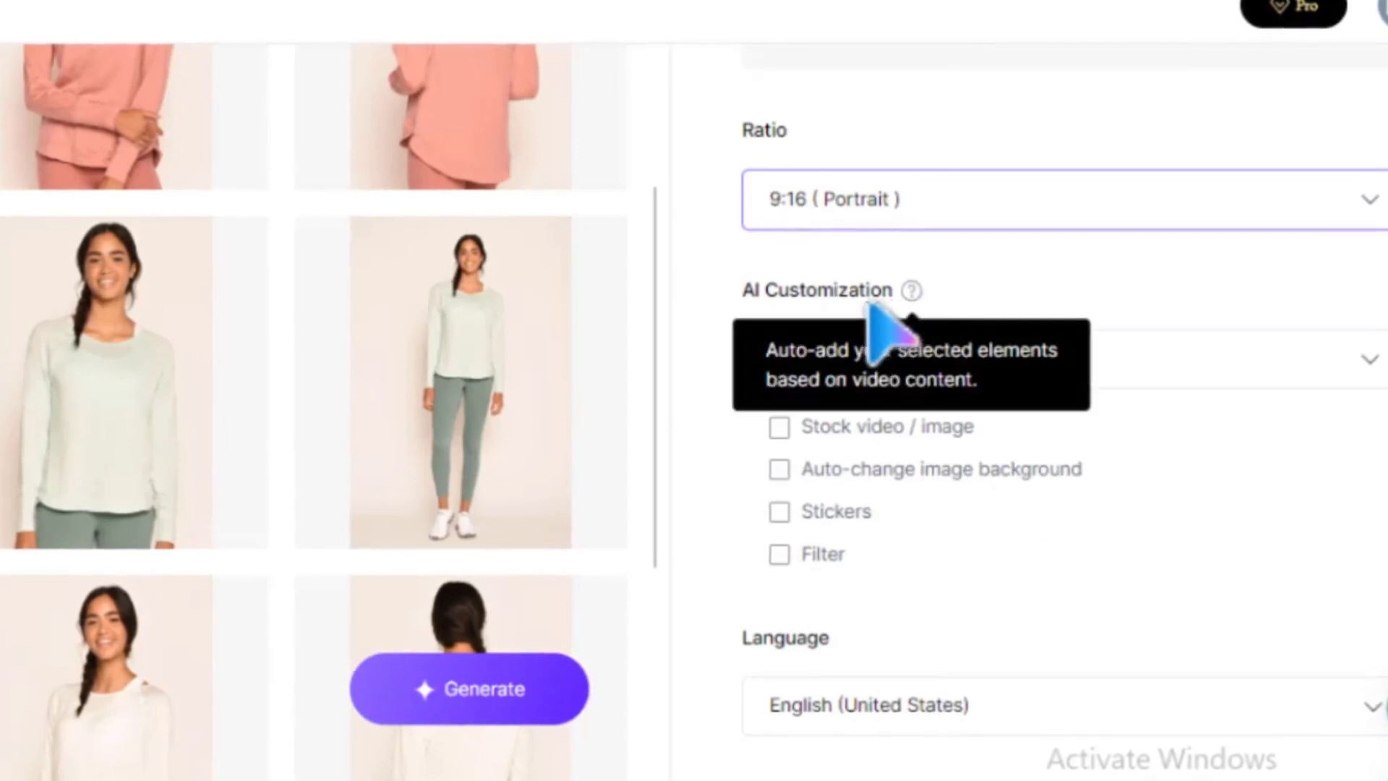
{"action": "left_click", "coordinate": [1054, 358]}
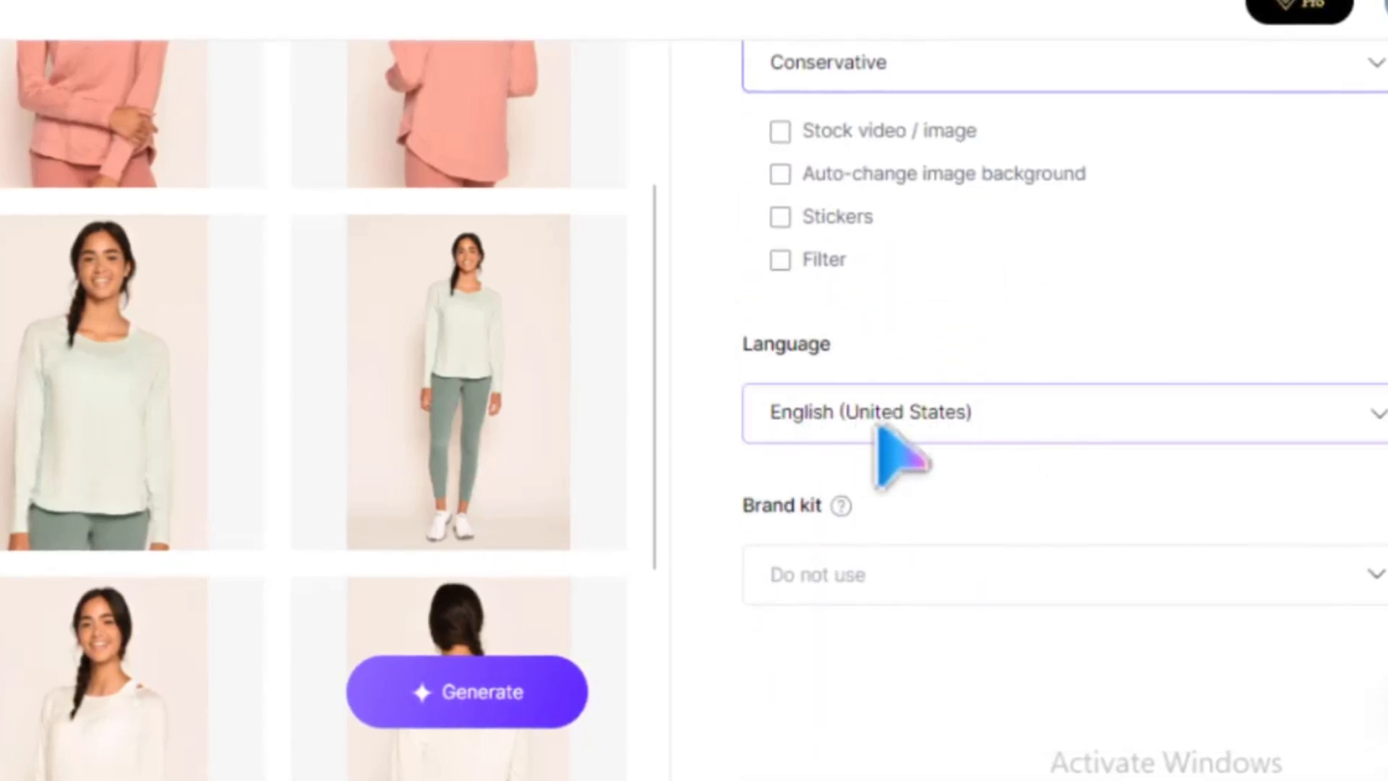
{"action": "left_click", "coordinate": [1053, 412]}
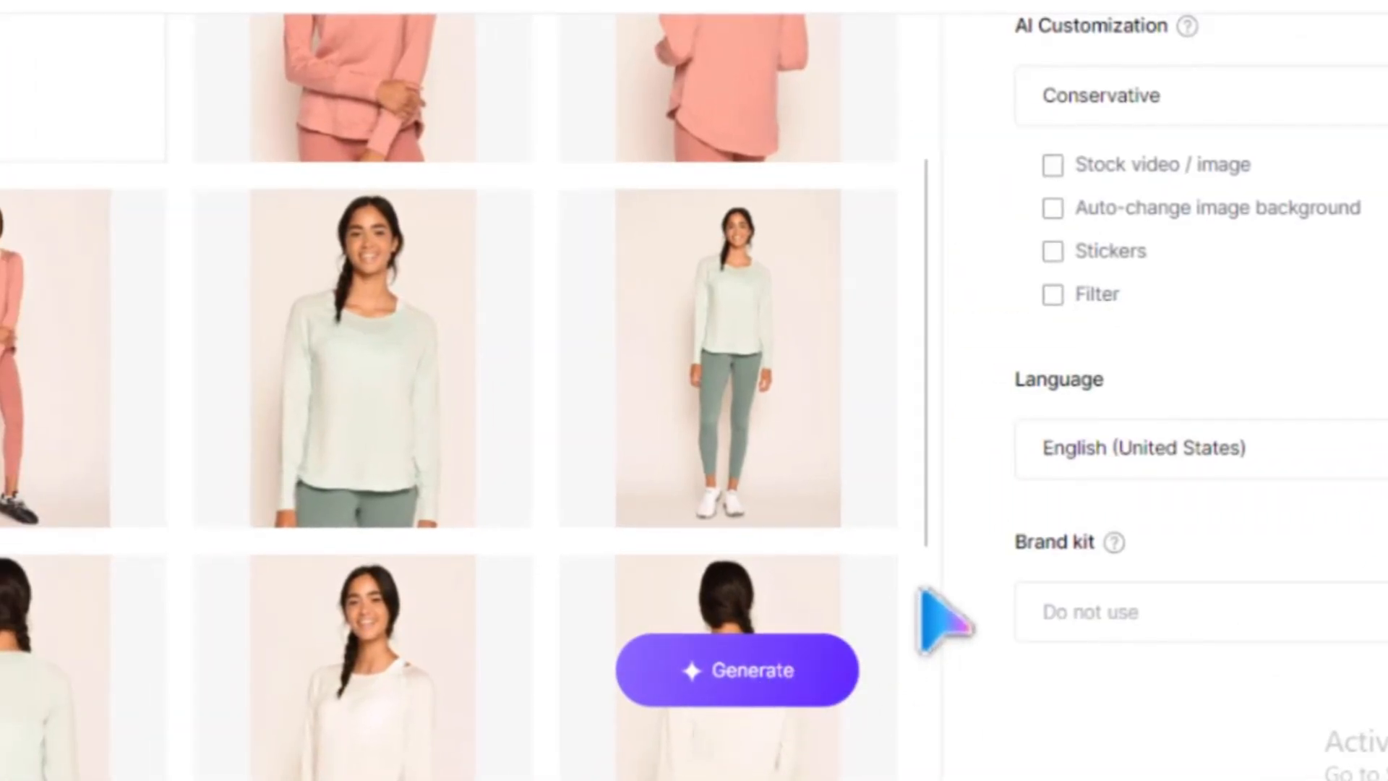
{"action": "left_click", "coordinate": [736, 669]}
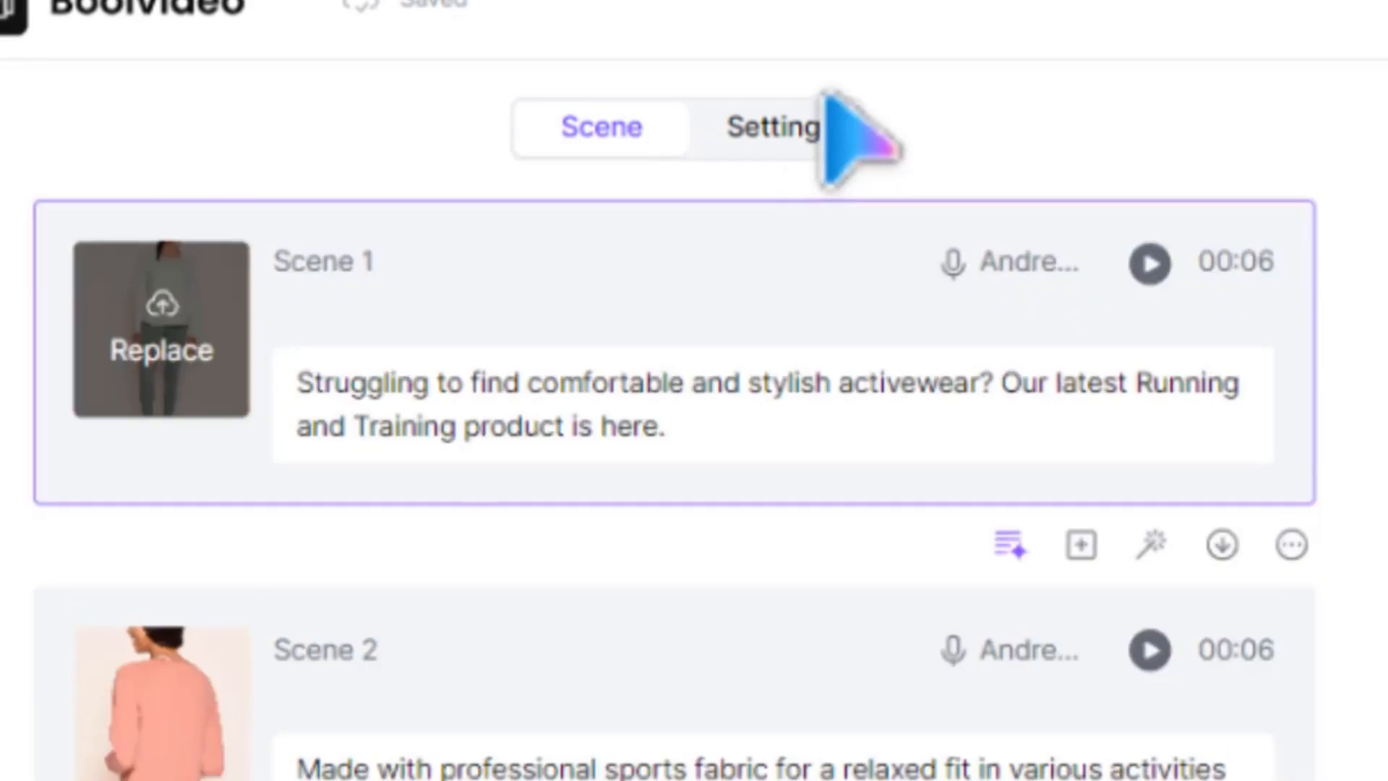
- In Settings, try the New content caption preset and settle on Best life
{"action": "left_click", "coordinate": [769, 128]}
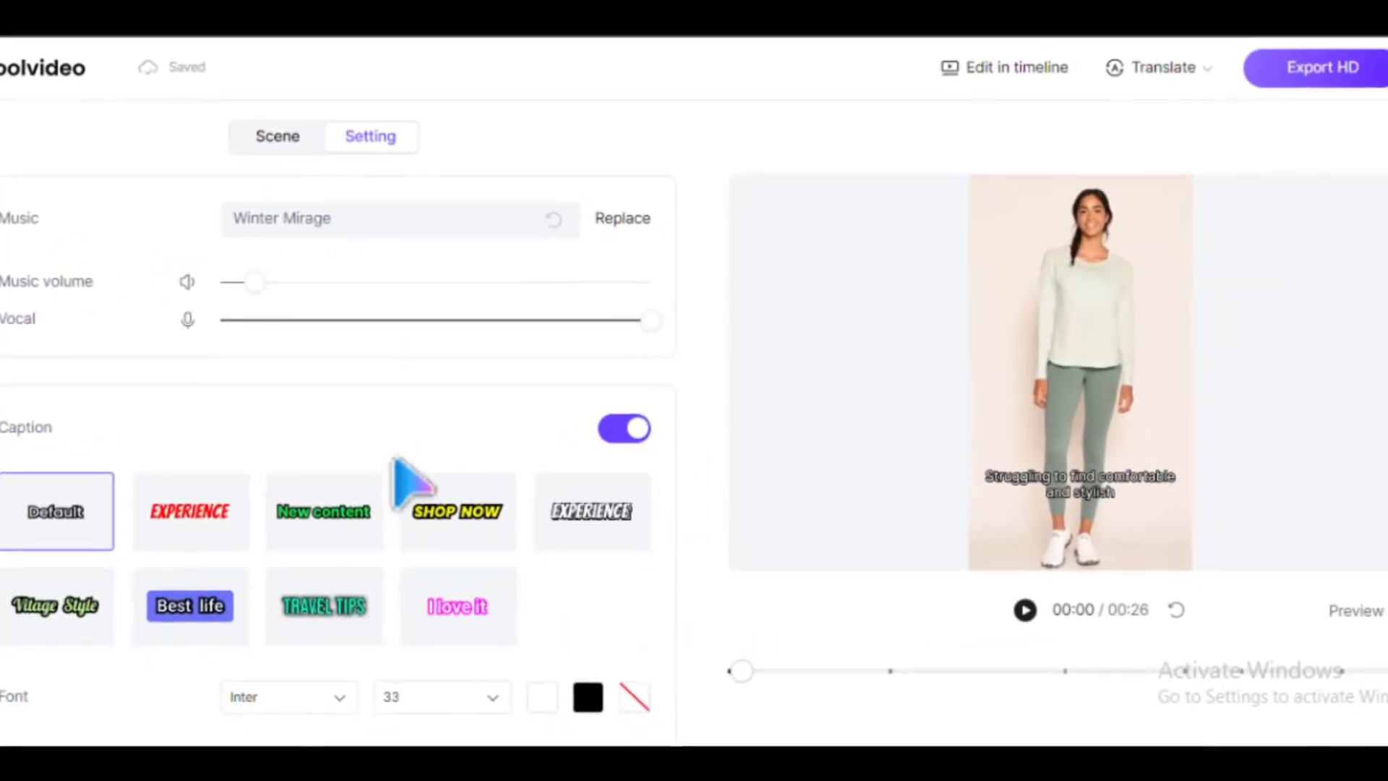
{"action": "left_click", "coordinate": [322, 510]}
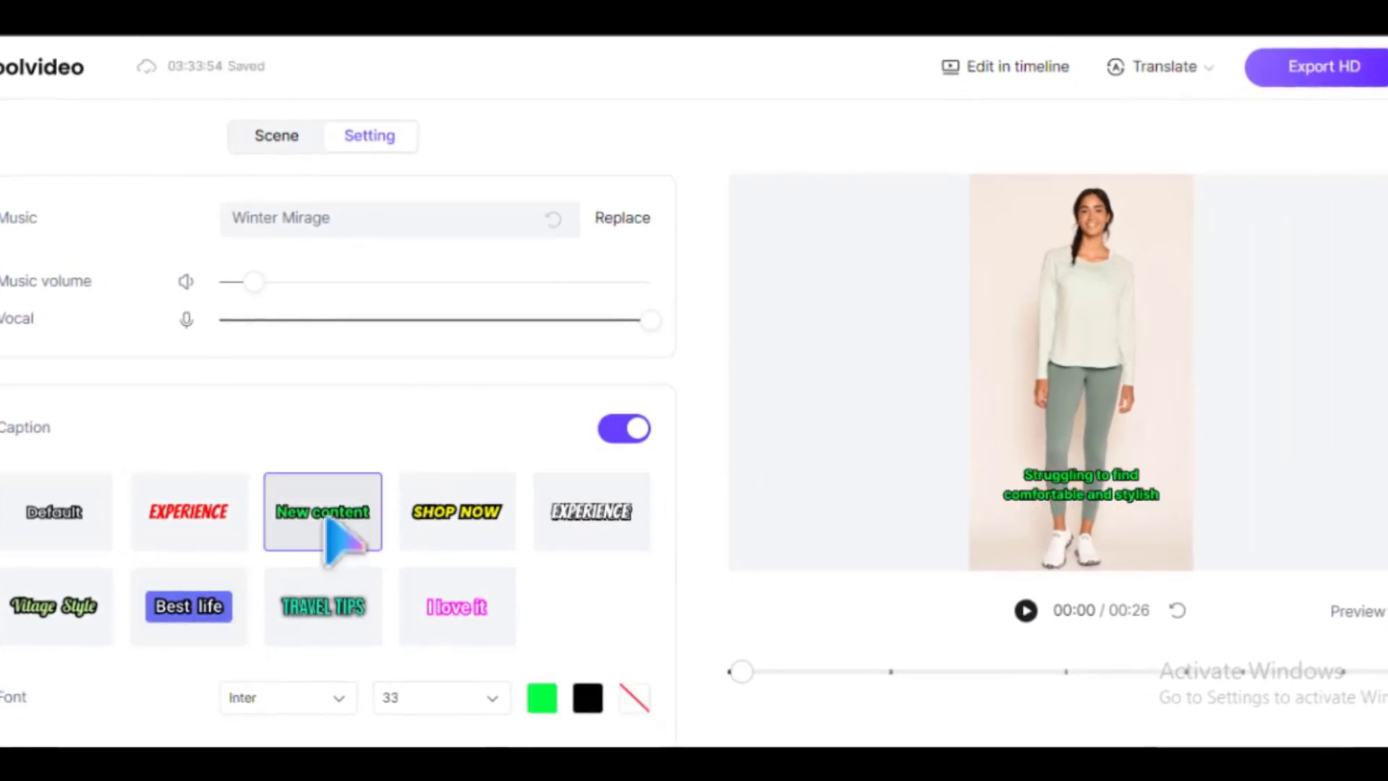
{"action": "left_click", "coordinate": [188, 605]}
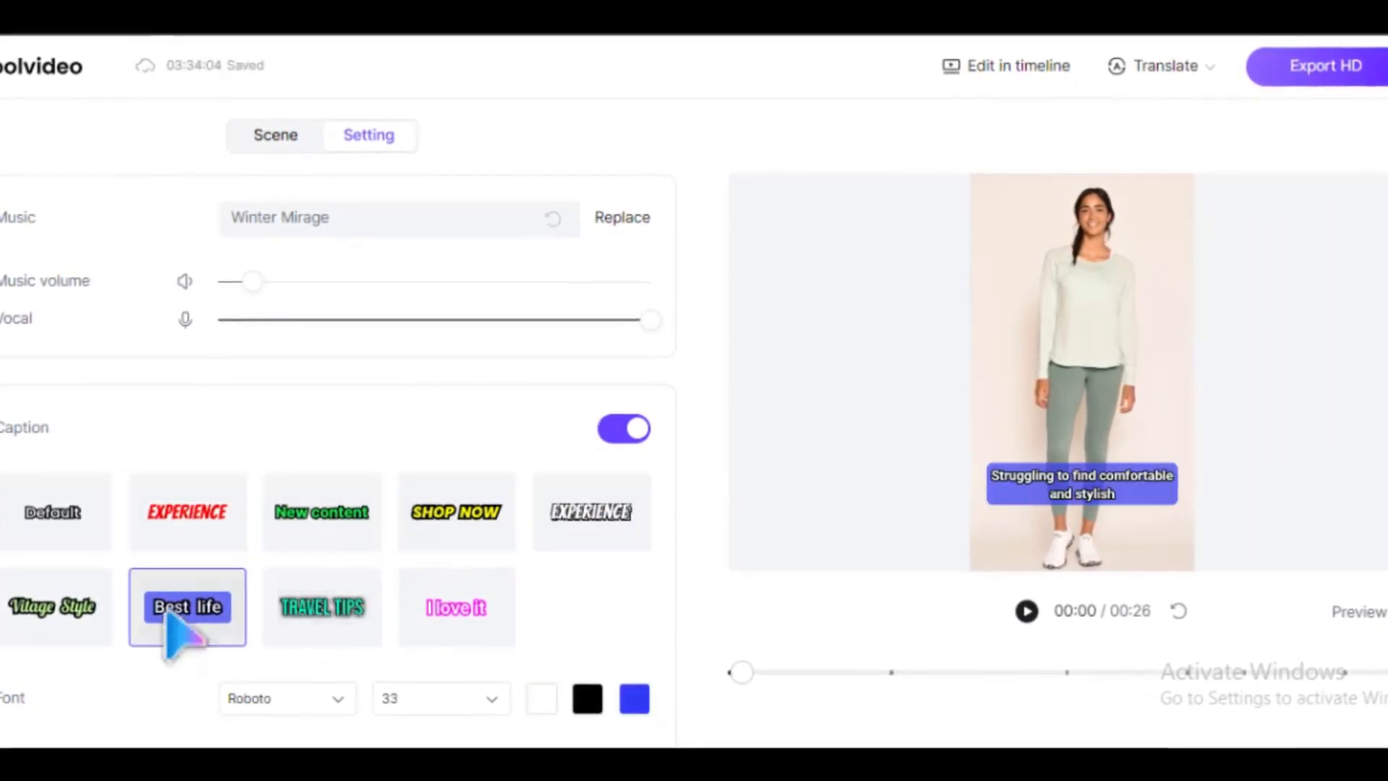
{"action": "left_click", "coordinate": [286, 698]}
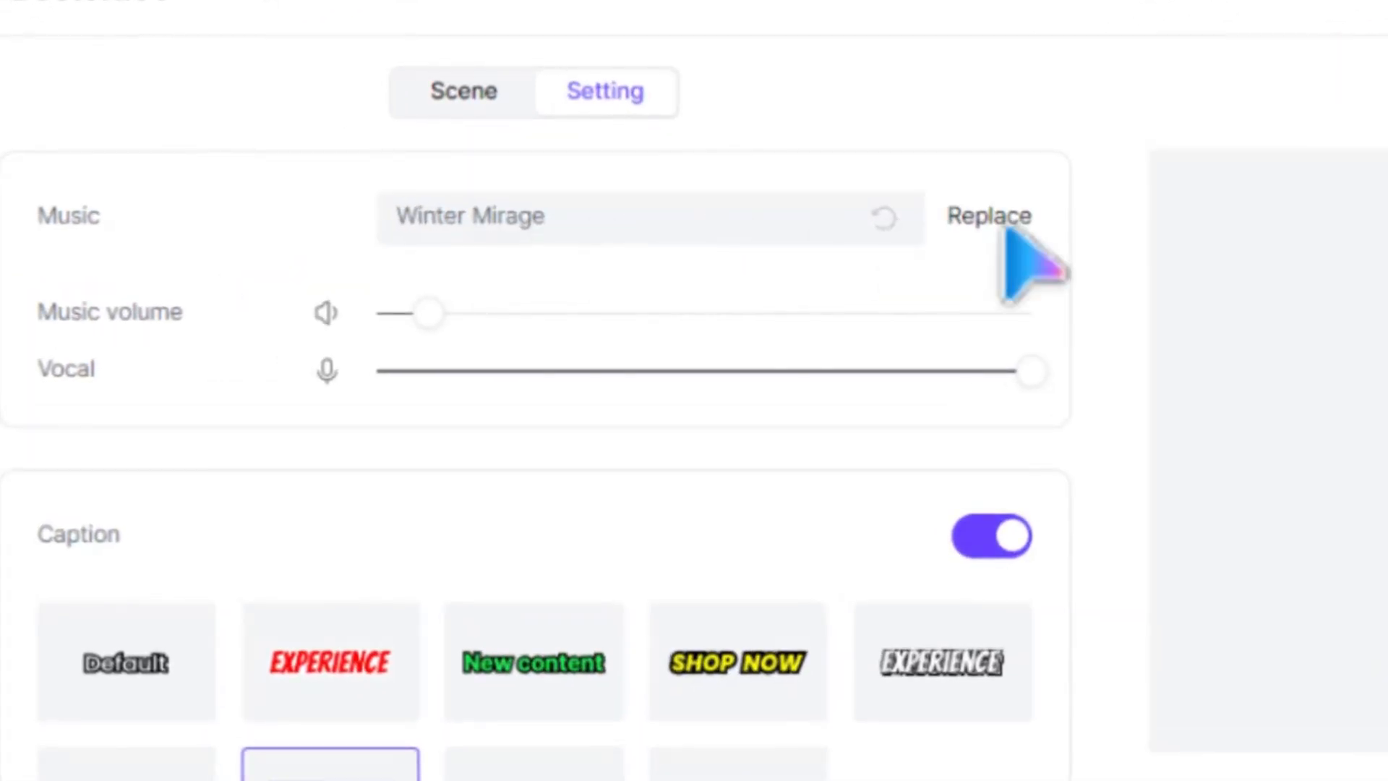
- Browse the Music Lib, keep Winter Mirage and return to the scene list
{"action": "left_click", "coordinate": [989, 215]}
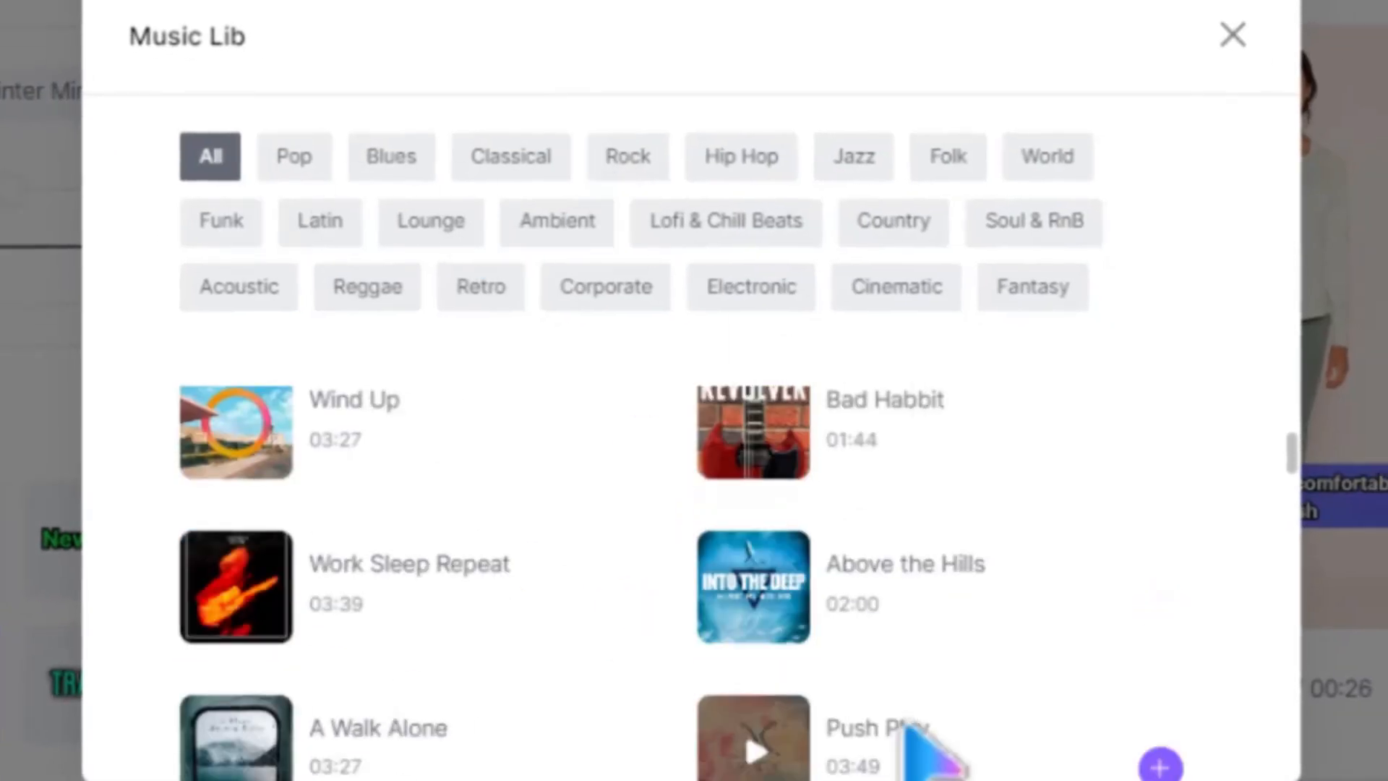
{"action": "left_click", "coordinate": [1231, 35]}
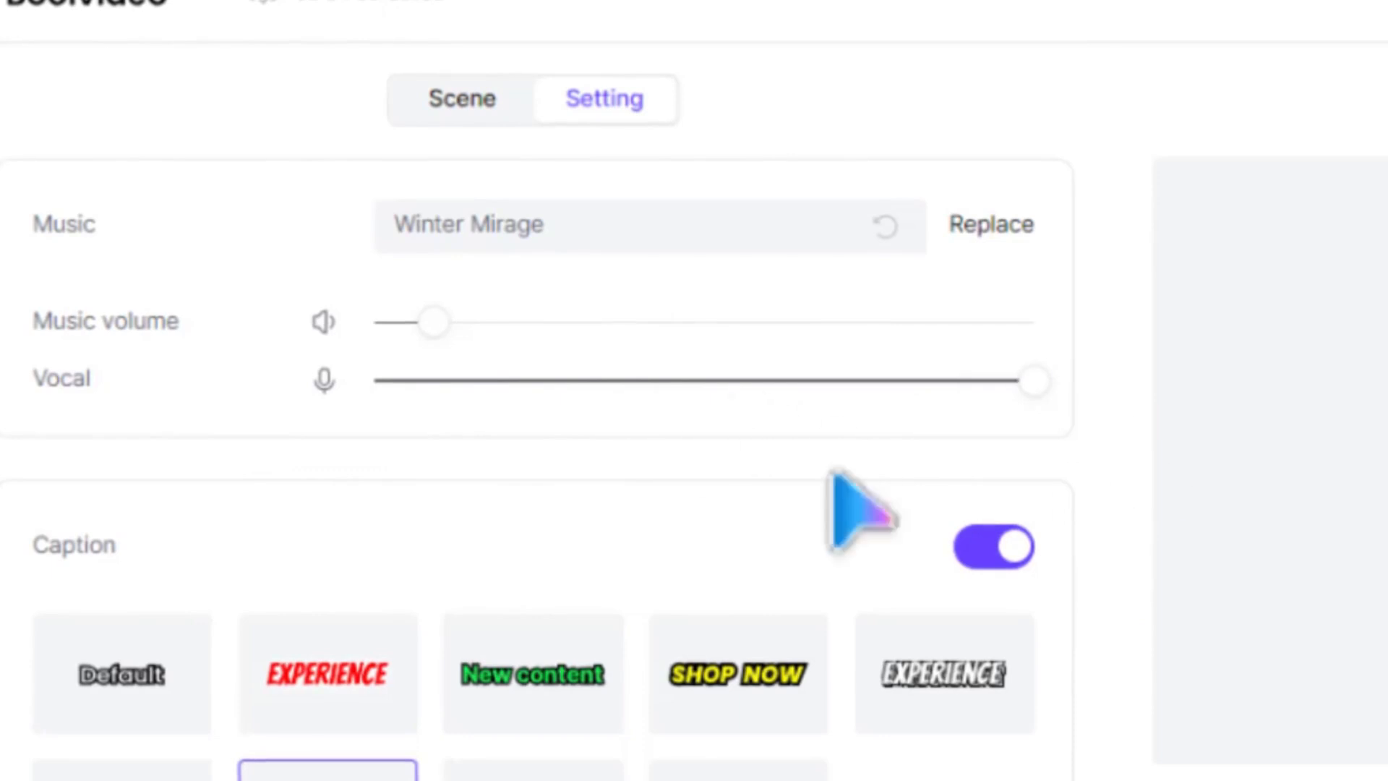
{"action": "left_click", "coordinate": [461, 99]}
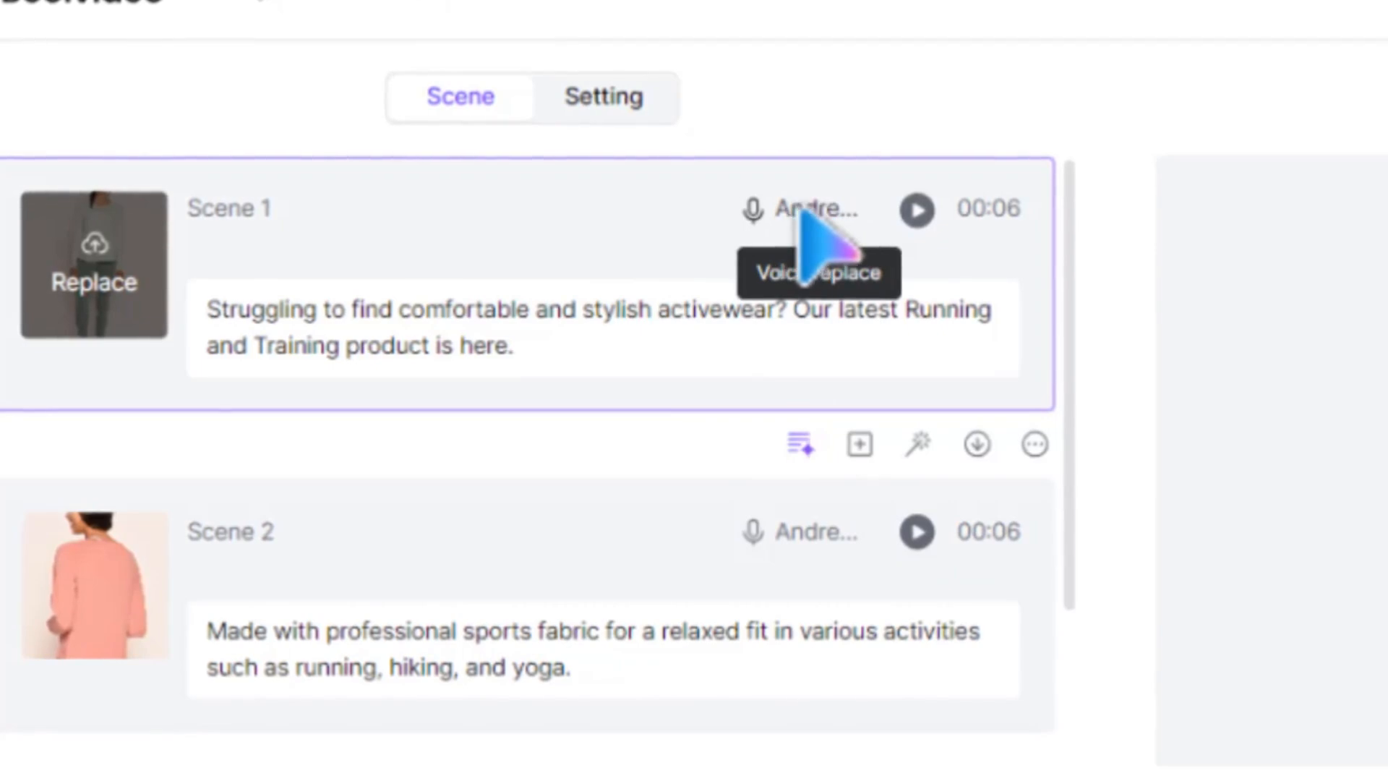
- Pick the Ava voice for Scene 1 and apply it to all voiceovers
{"action": "left_click", "coordinate": [815, 208]}
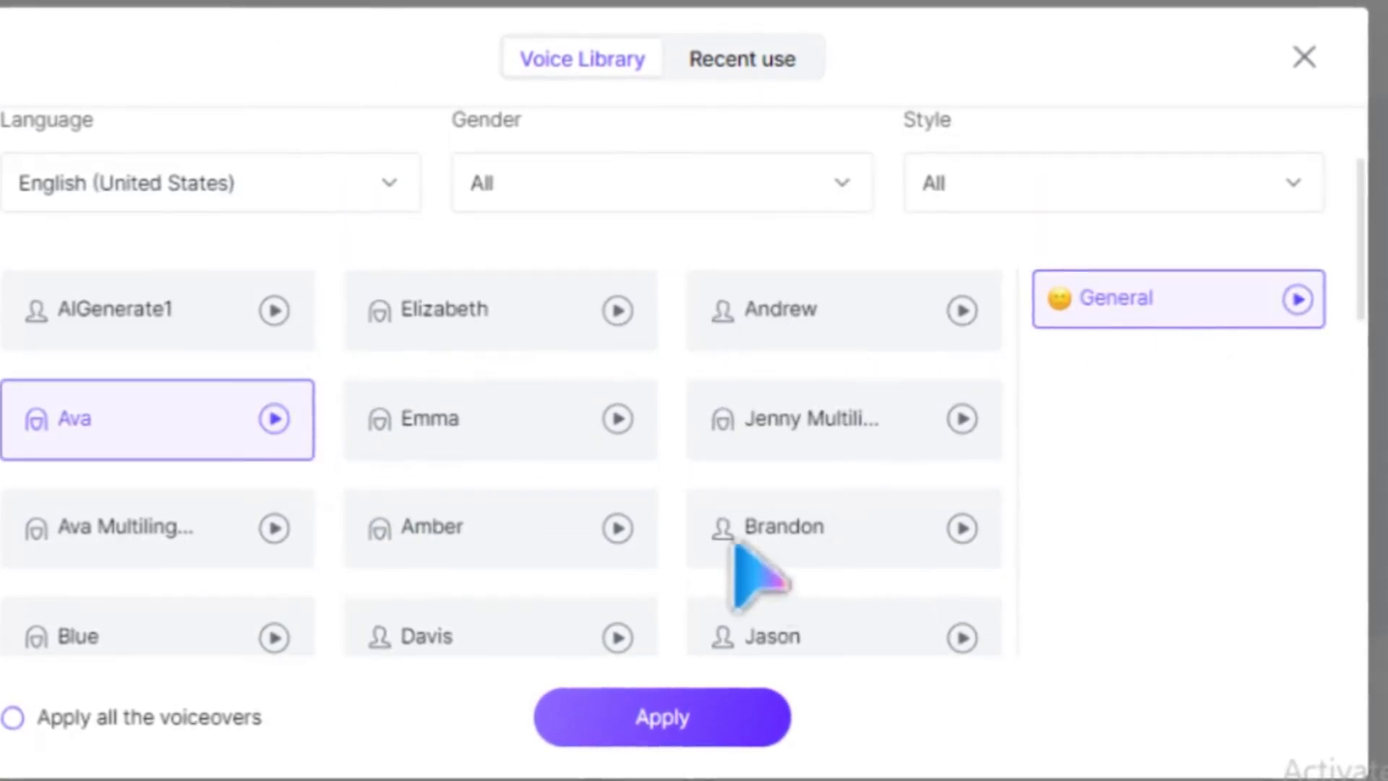
{"action": "mouse_move", "coordinate": [328, 464]}
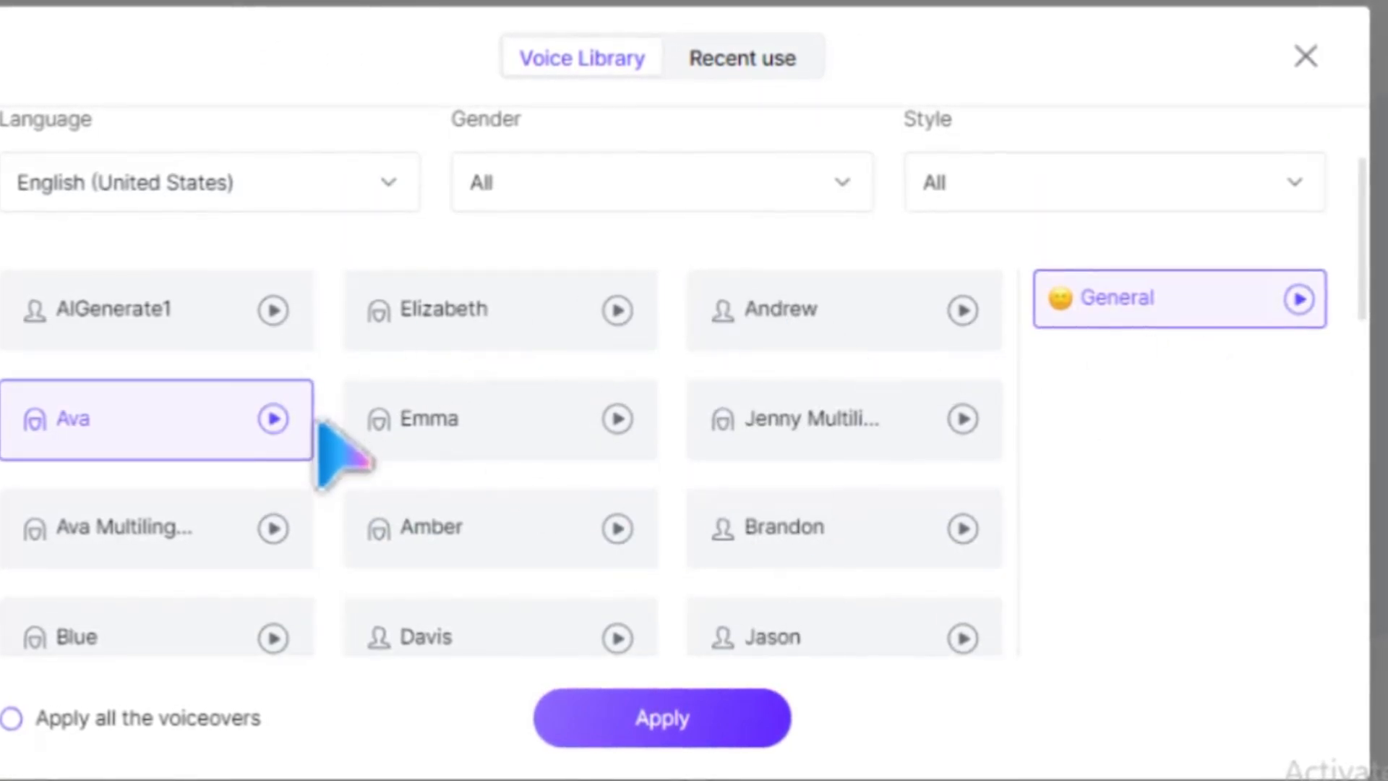
{"action": "left_click", "coordinate": [12, 718]}
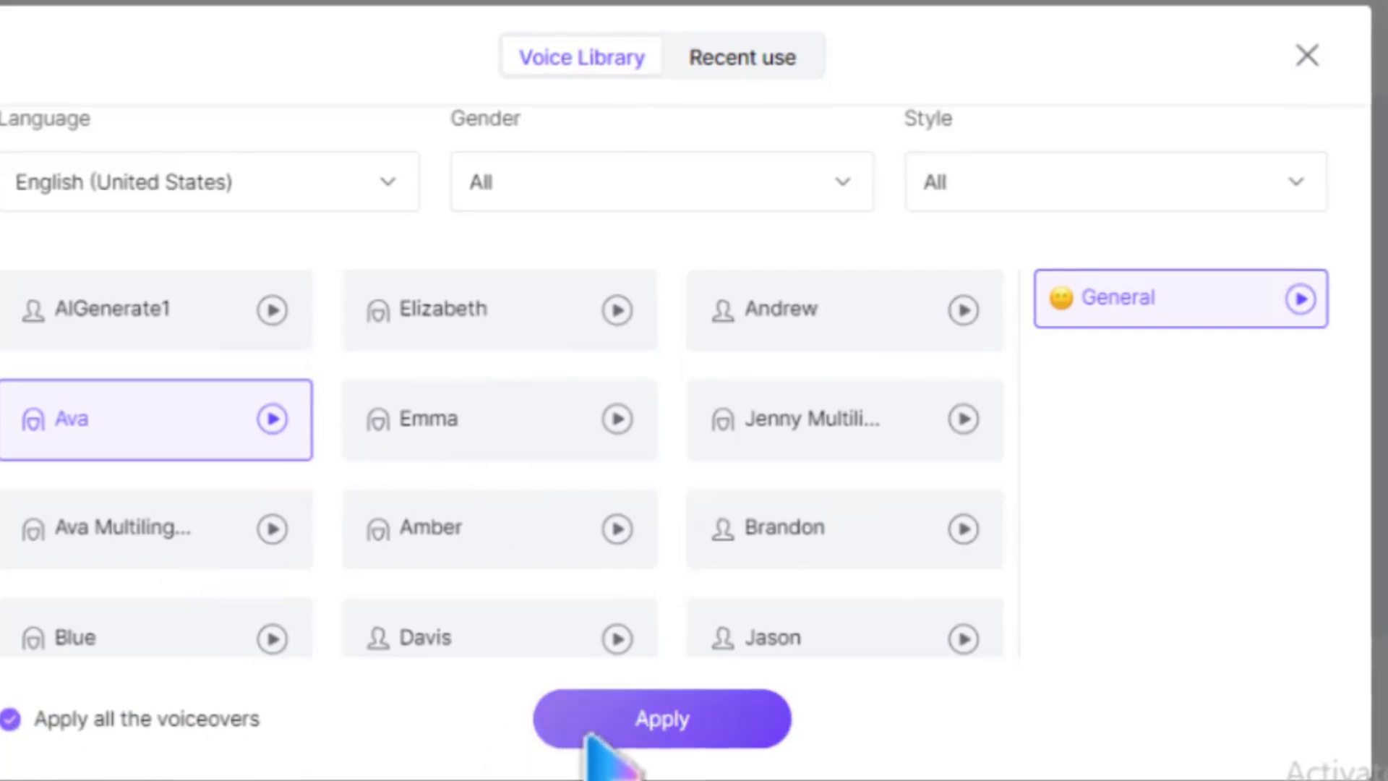
{"action": "left_click", "coordinate": [660, 718]}
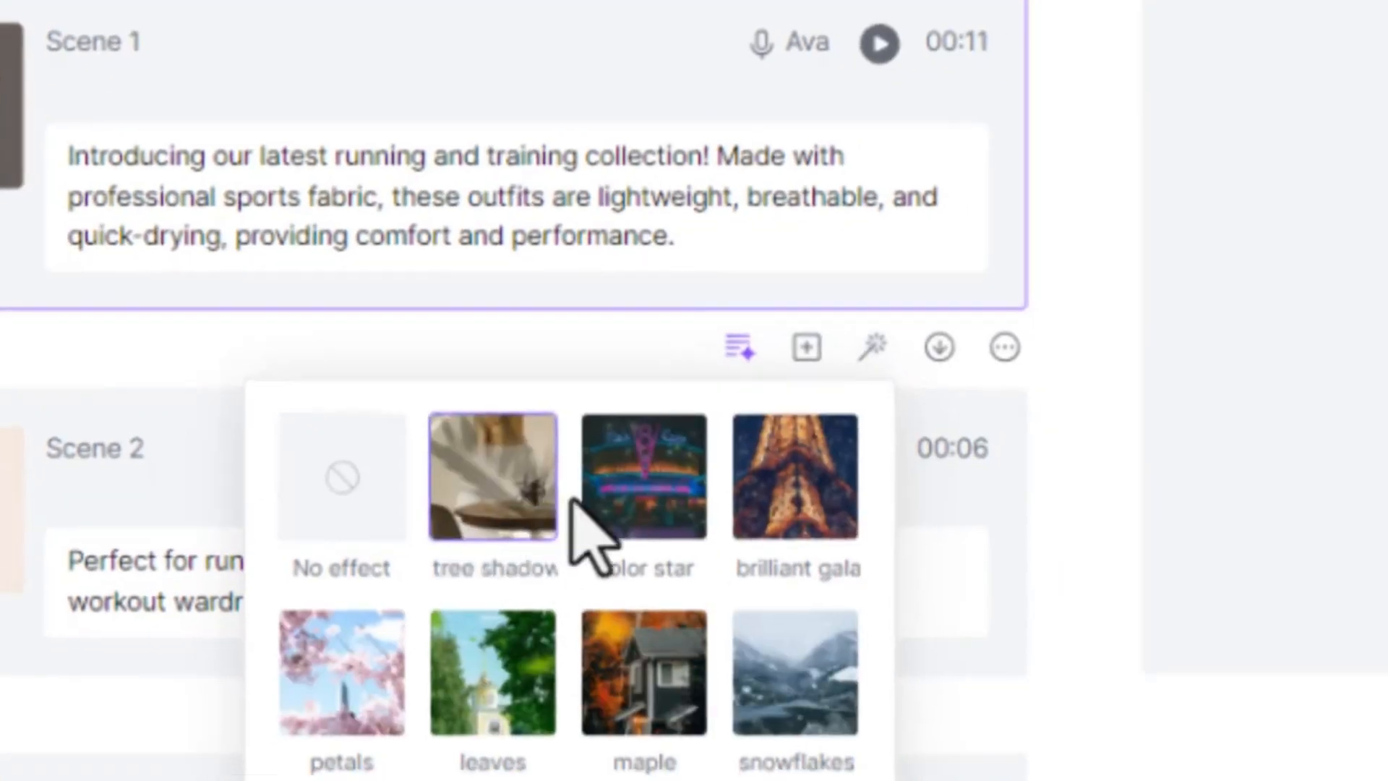
- Scroll through Scene 1's effect thumbnails such as tree shadow and petals
{"action": "scroll", "scroll_direction": "down", "scroll_amount": 3}
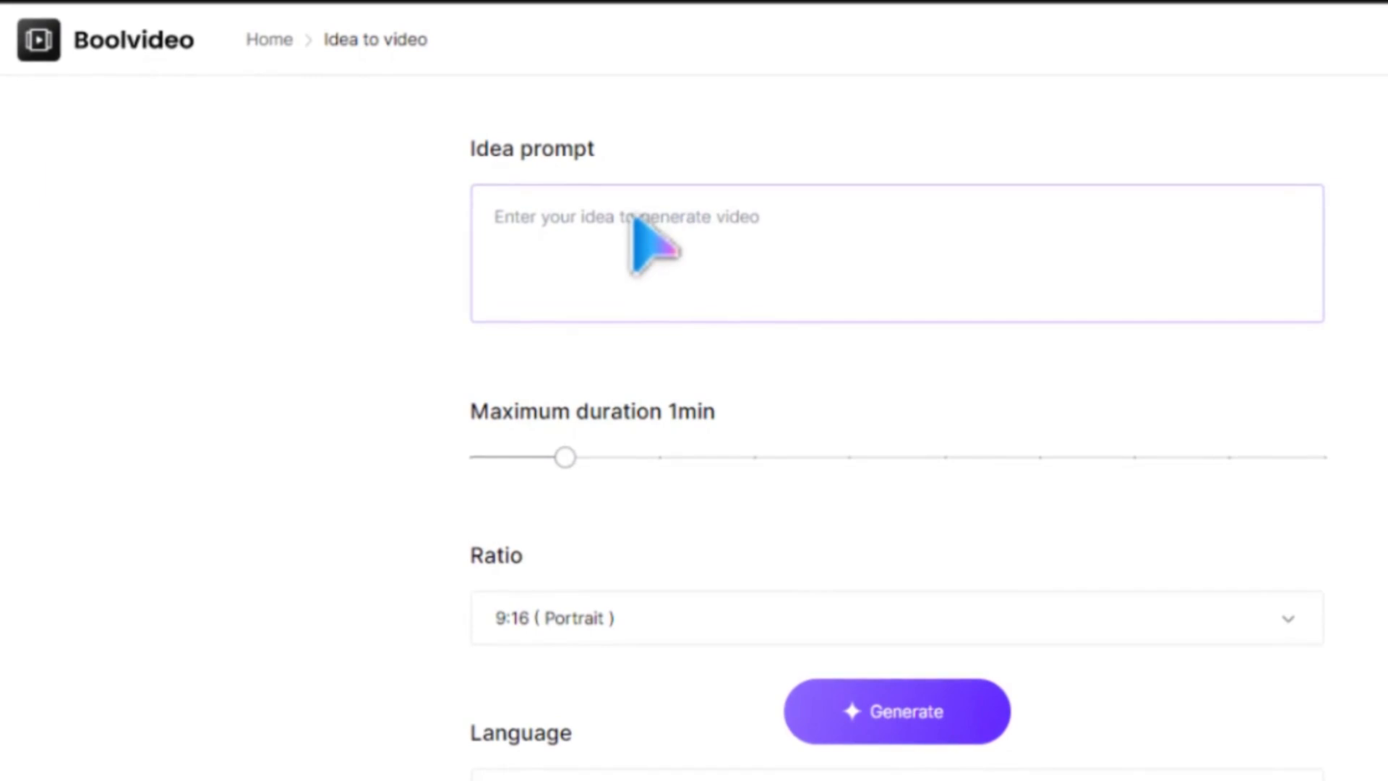
- Enter 'Recipe for making classic cheesecake' with 1min maximum duration and 9:16 portrait ratio
{"action": "type", "text": "Recipe for making classic cheesecake"}
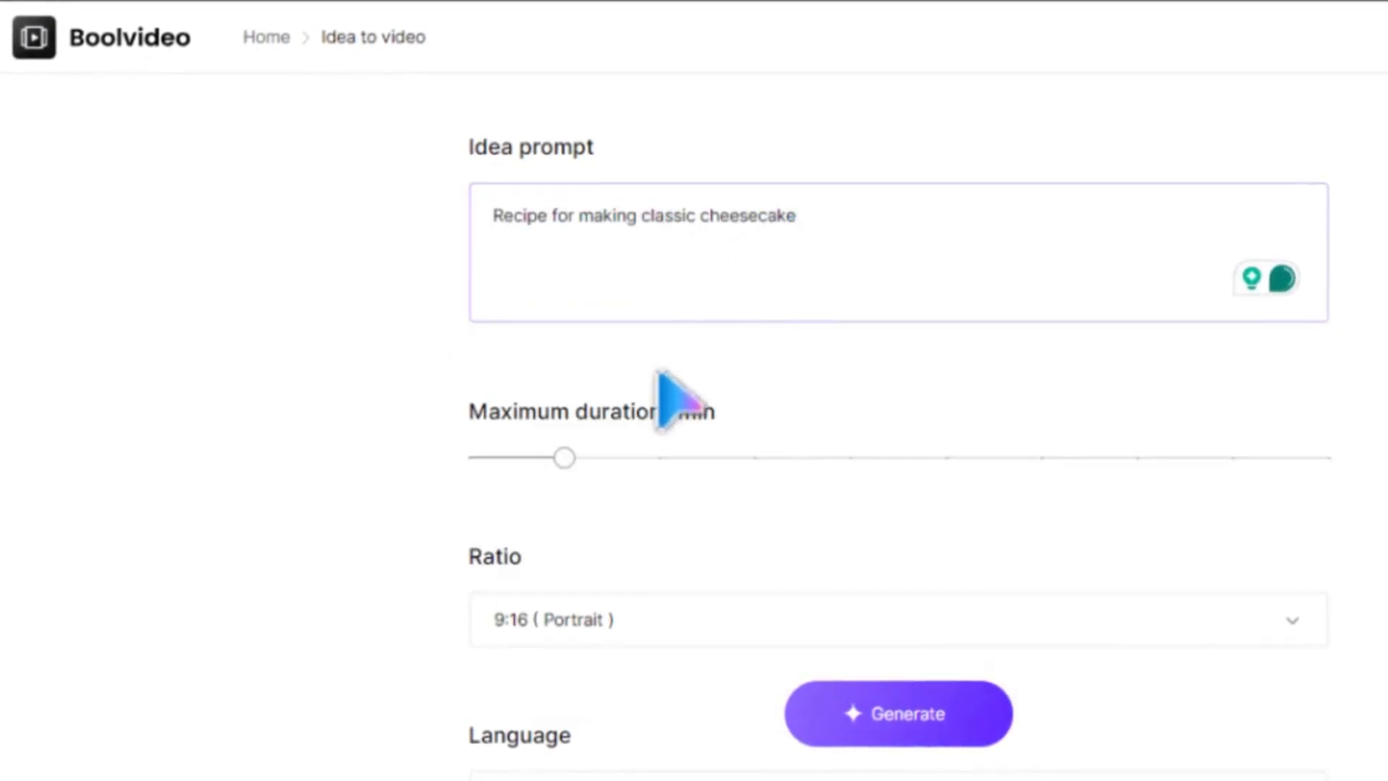
{"action": "left_click_drag", "start_coordinate": [565, 457], "coordinate": [1236, 457]}
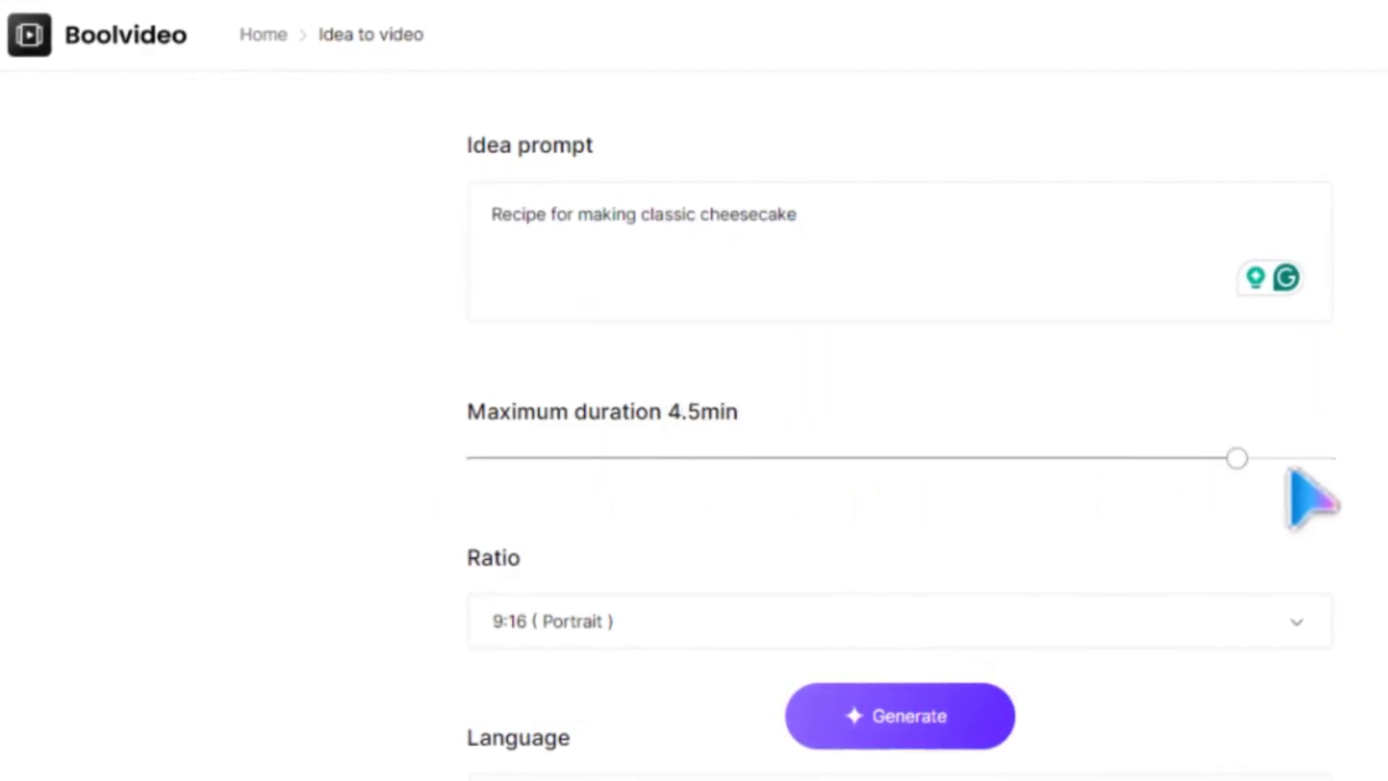
{"action": "left_click_drag", "start_coordinate": [1236, 456], "coordinate": [564, 447]}
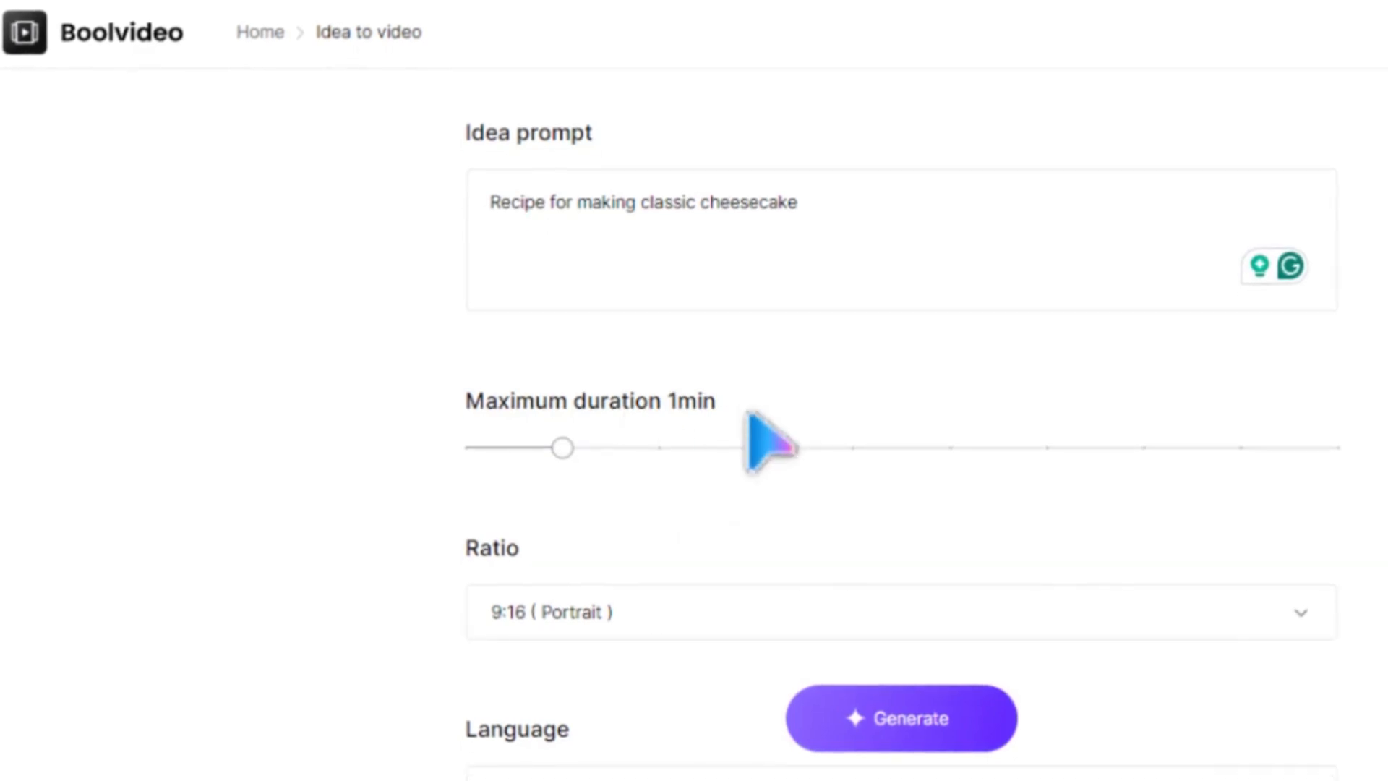
{"action": "left_click", "coordinate": [901, 611]}
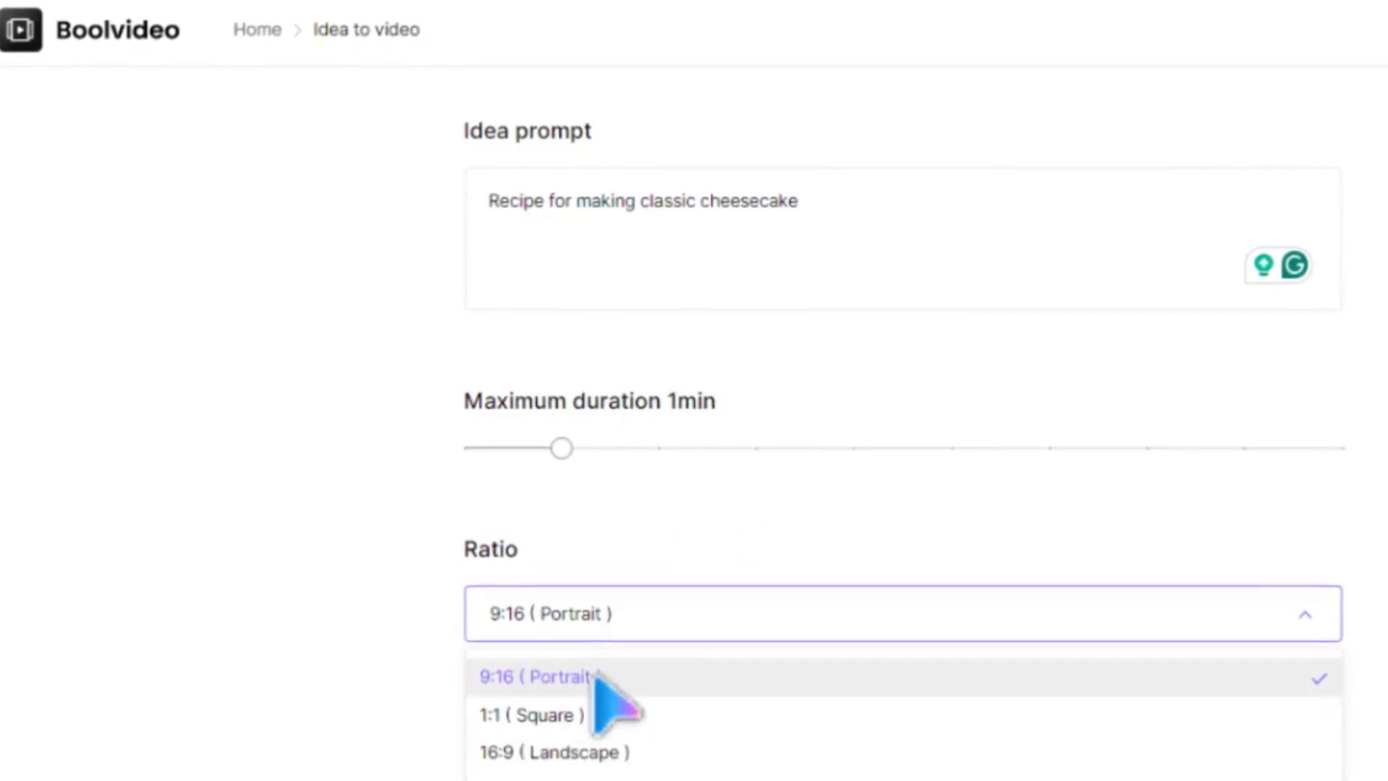
{"action": "left_click", "coordinate": [534, 675]}
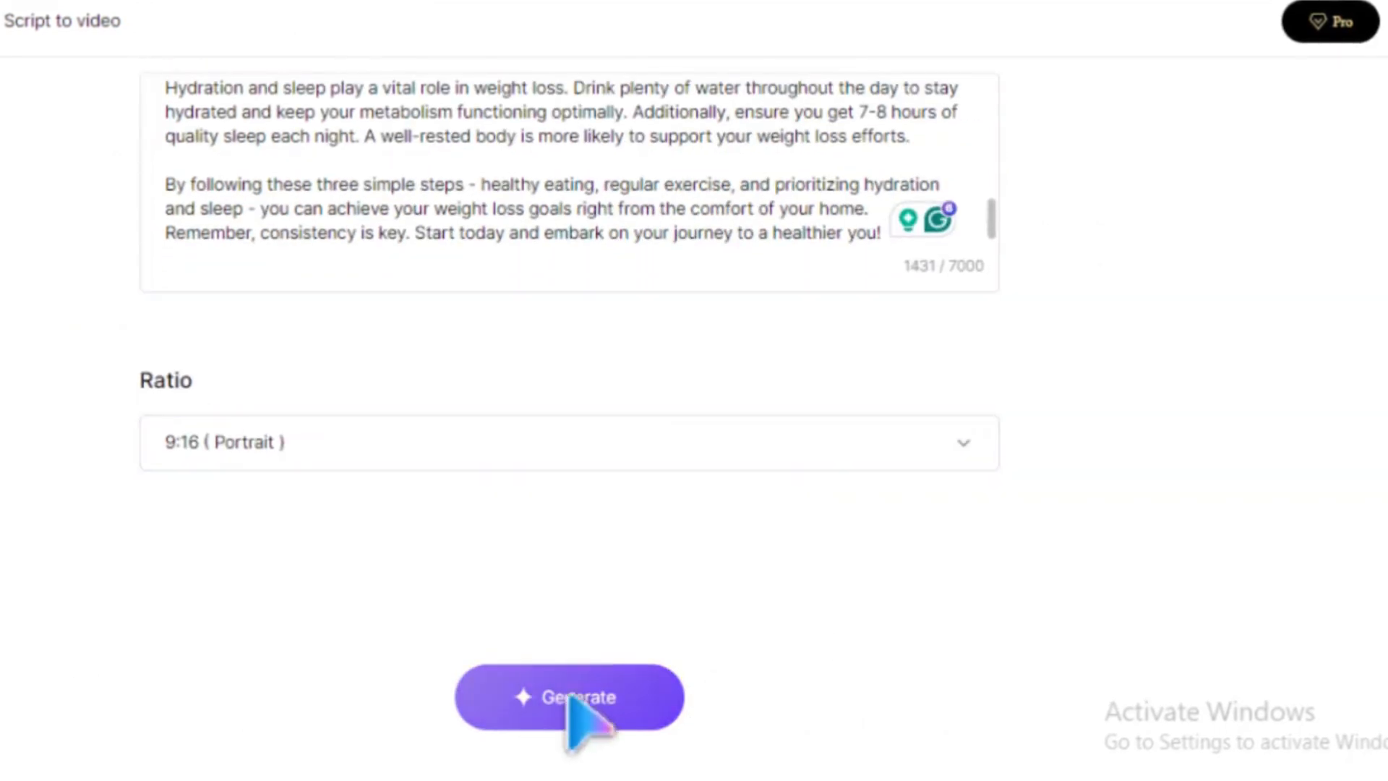
- Generate a 9:16 portrait video from the weight-loss script
{"action": "left_click", "coordinate": [570, 697]}
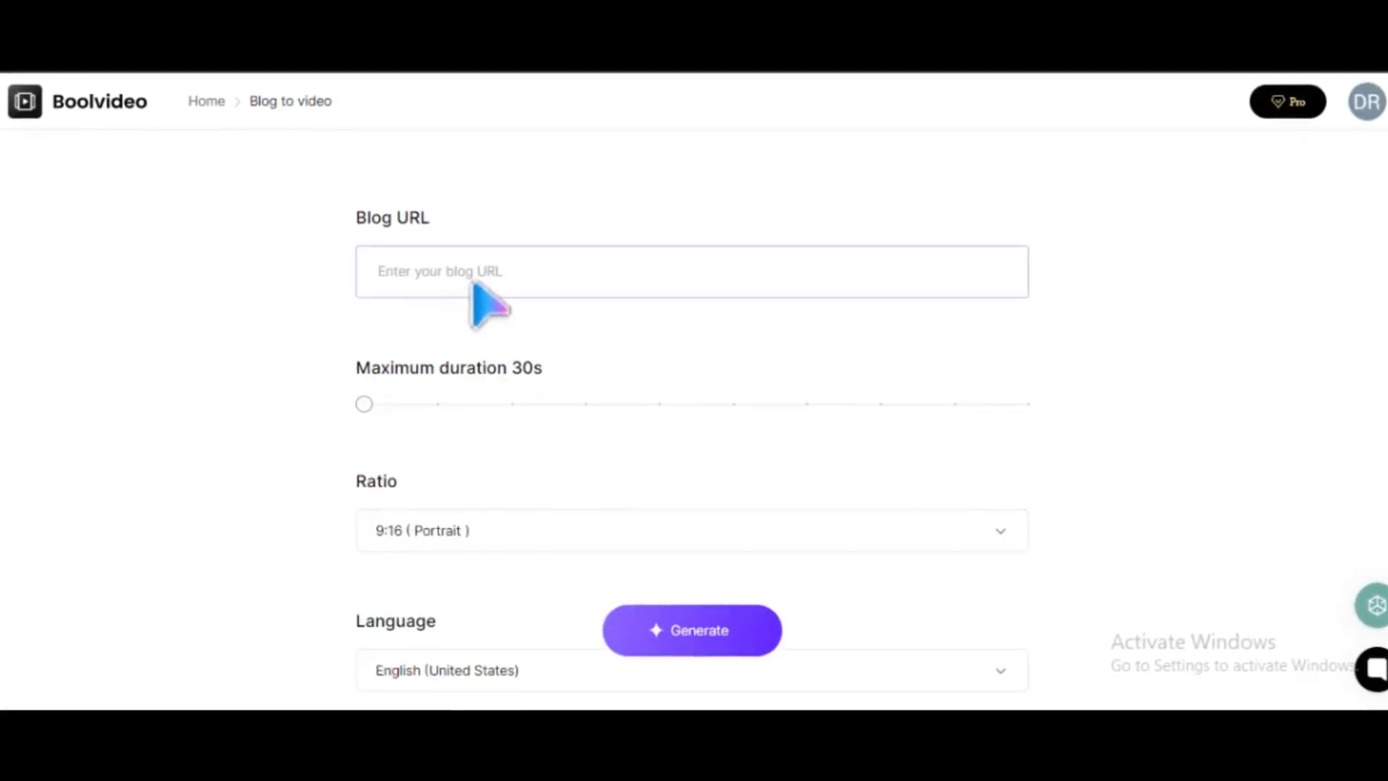
- Use the suggested Substack dance blog URL and generate a 30s portrait video
{"action": "left_click", "coordinate": [691, 270]}
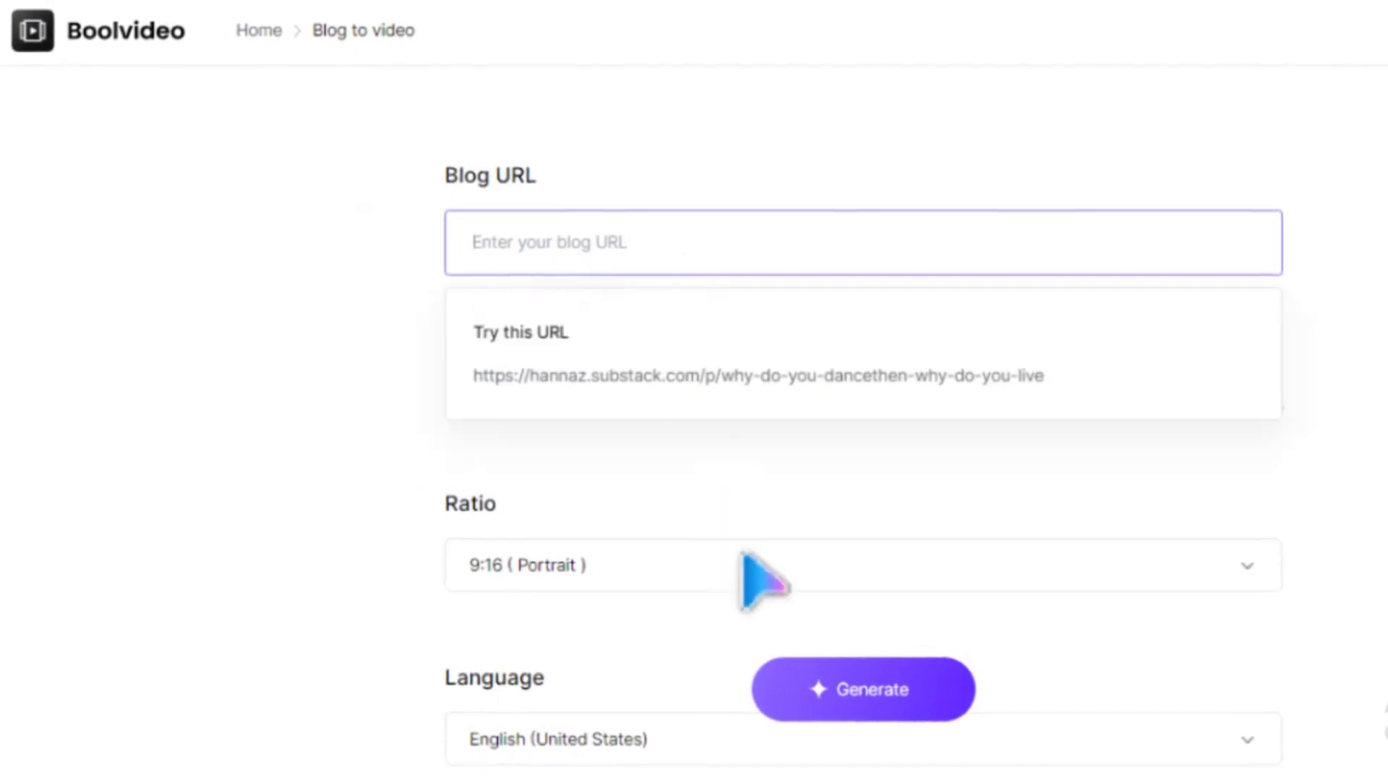
{"action": "scroll", "scroll_direction": "down", "scroll_amount": 3}
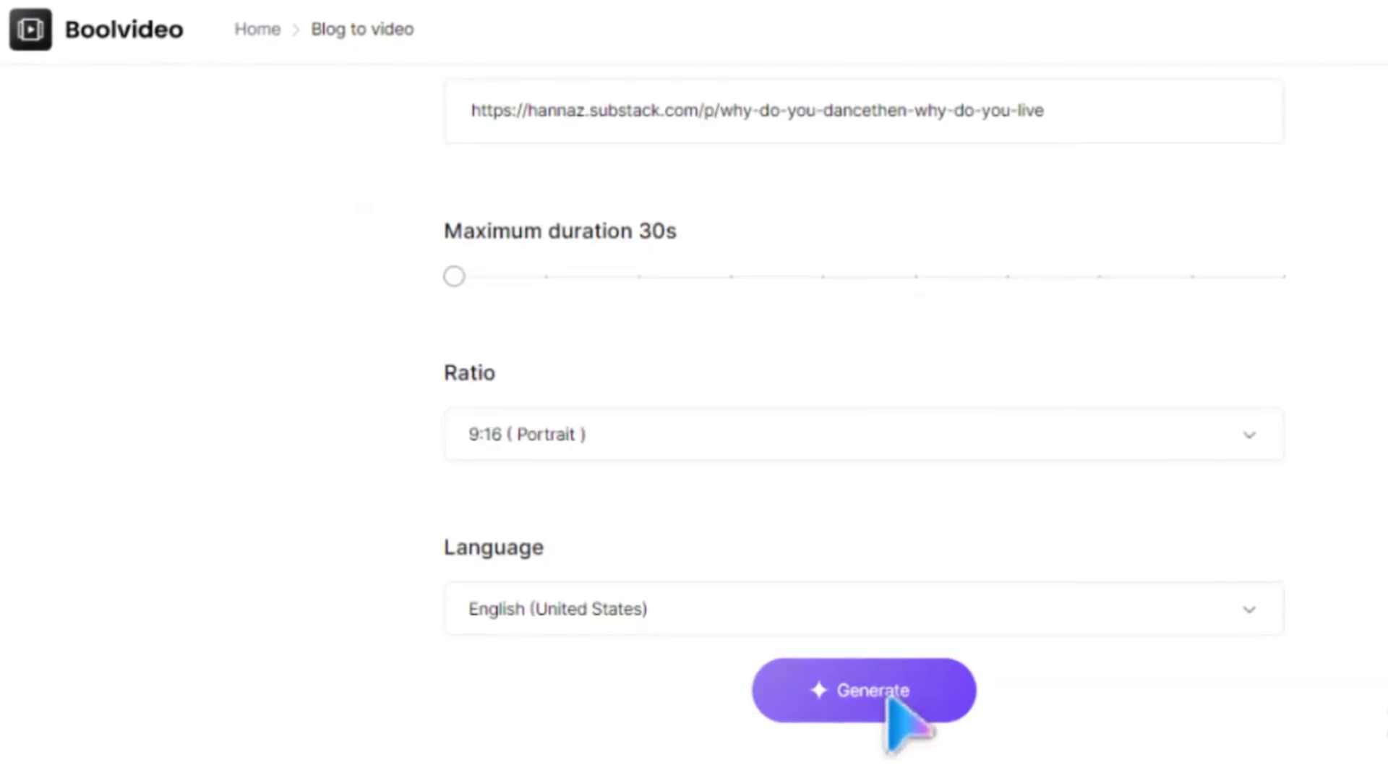
{"action": "left_click", "coordinate": [861, 689]}
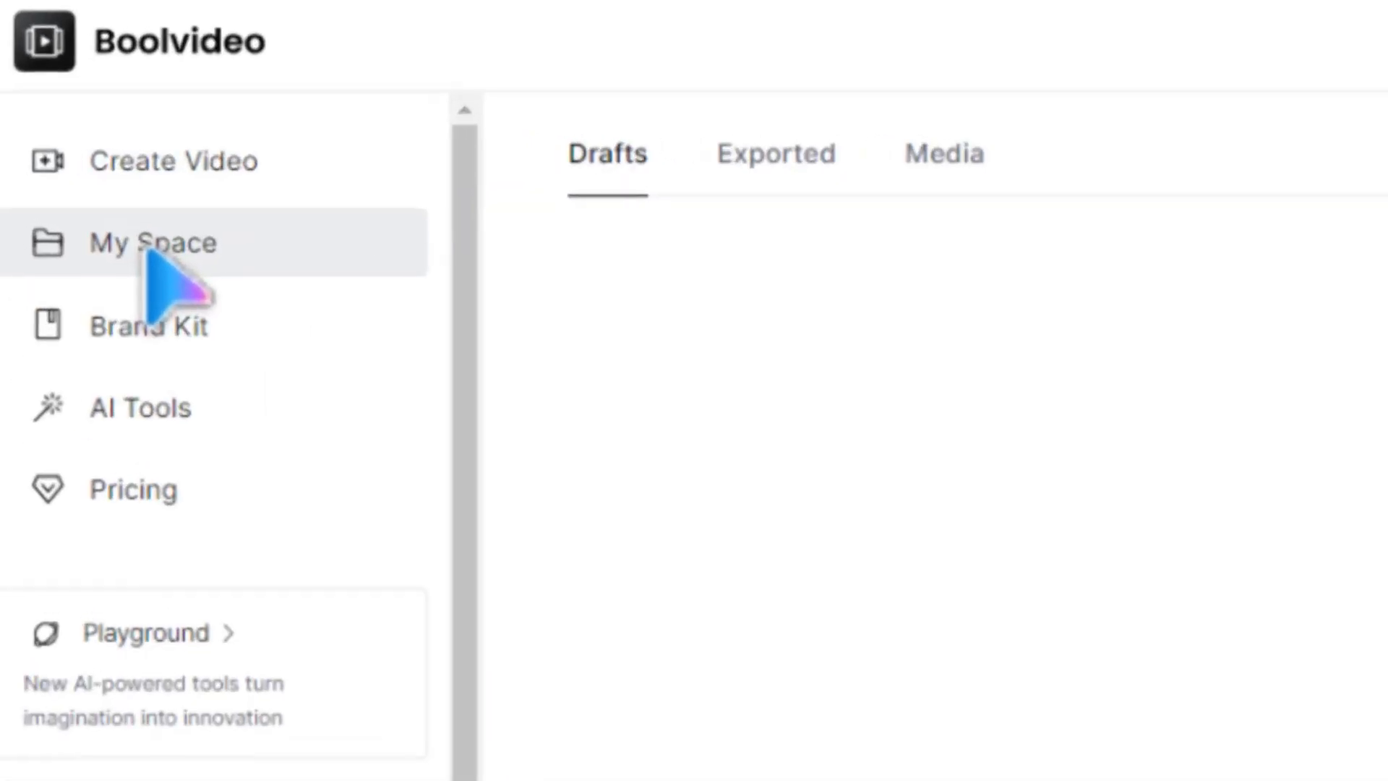
- Browse the My Space drafts, including Dance: A Soul's Language, Home Weight Loss Tips and Classic Cheesecake
{"action": "left_click", "coordinate": [150, 241]}
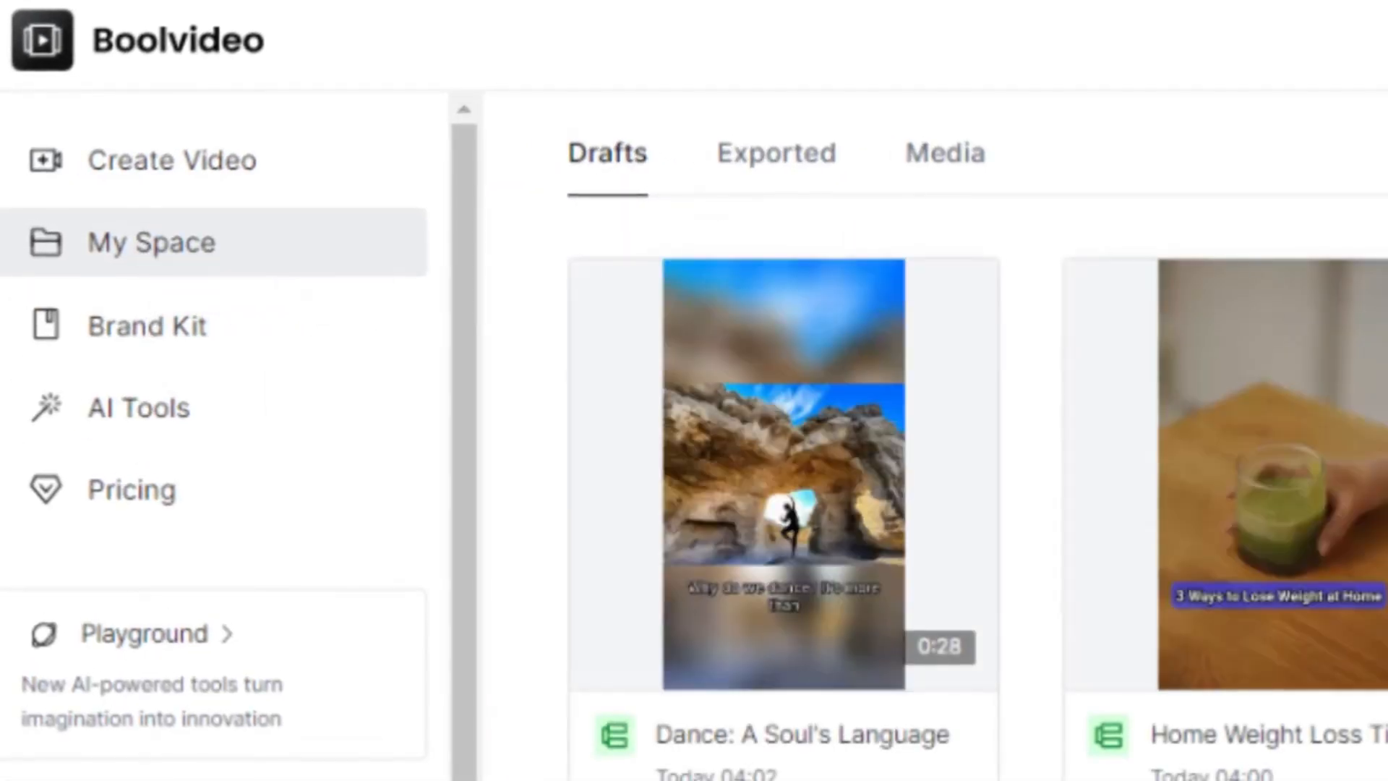
{"action": "scroll", "scroll_direction": "down", "scroll_amount": 3}
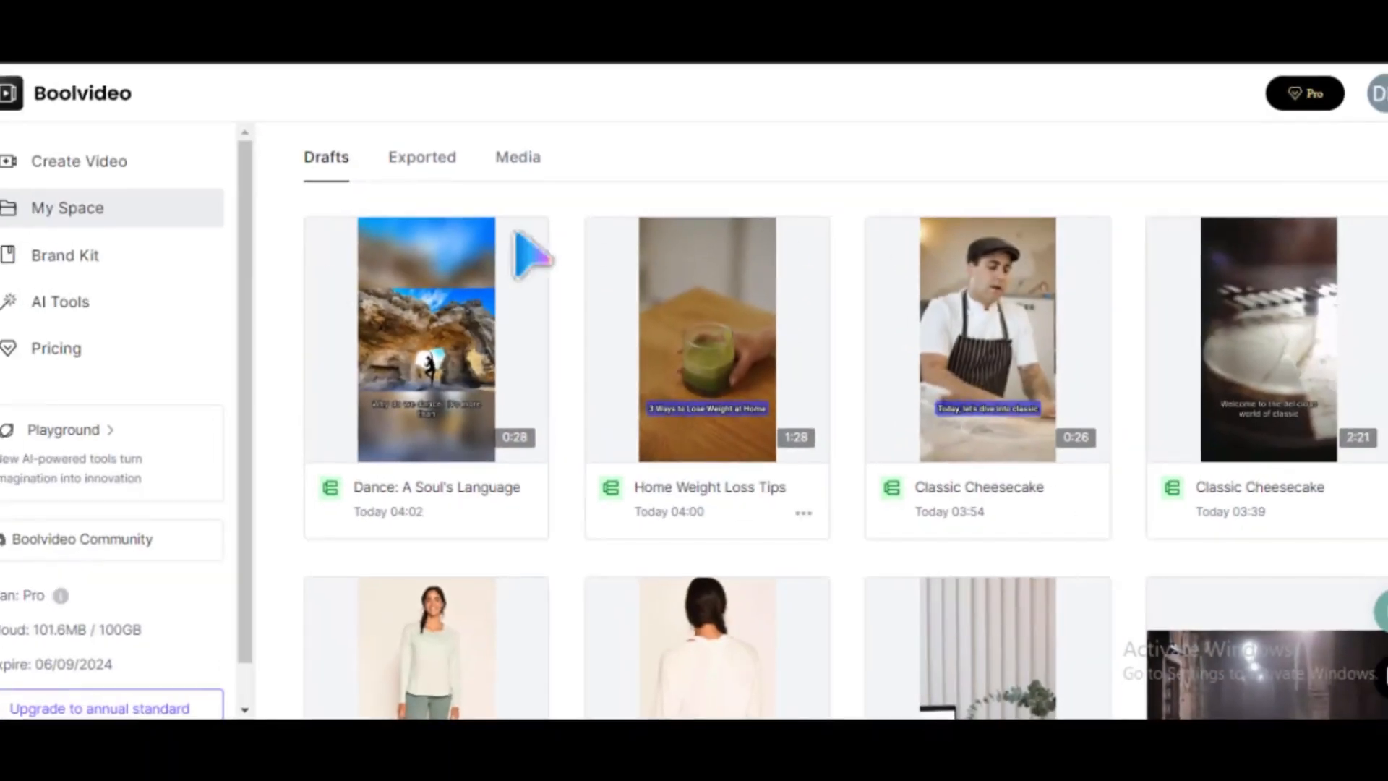
- View the Brand Kit page with the Sample Brand Kit, then reach the Background Remover showcase
{"action": "left_click", "coordinate": [63, 255]}
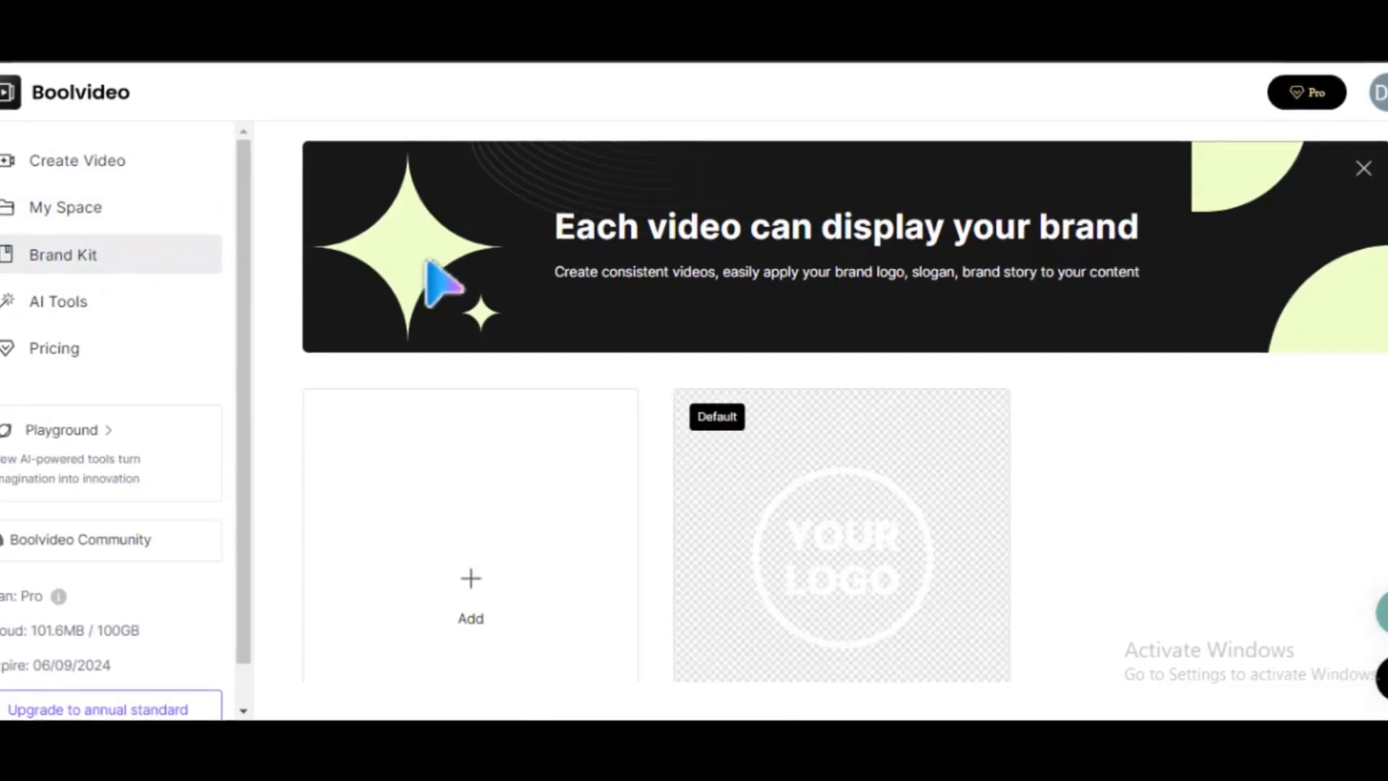
{"action": "scroll", "scroll_direction": "down", "scroll_amount": 3}
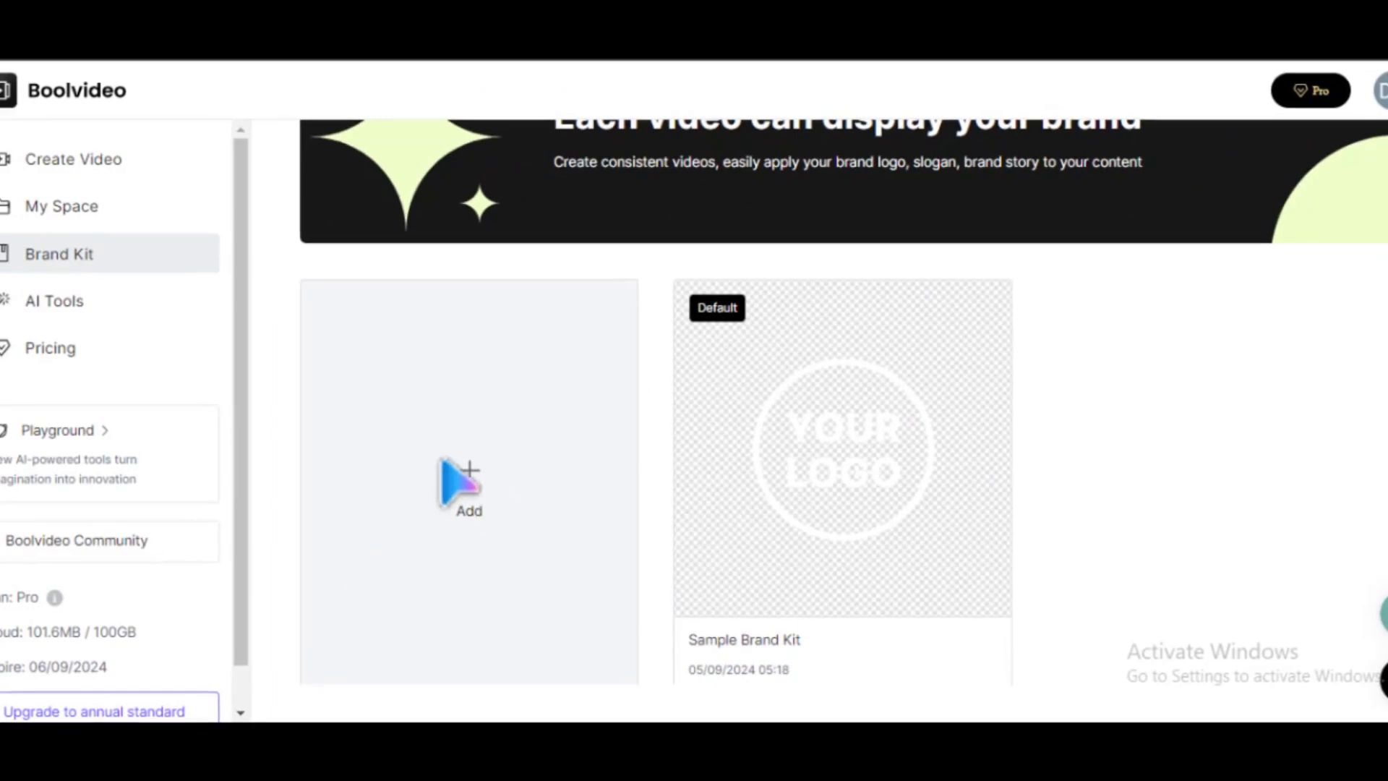
{"action": "left_click", "coordinate": [54, 300]}
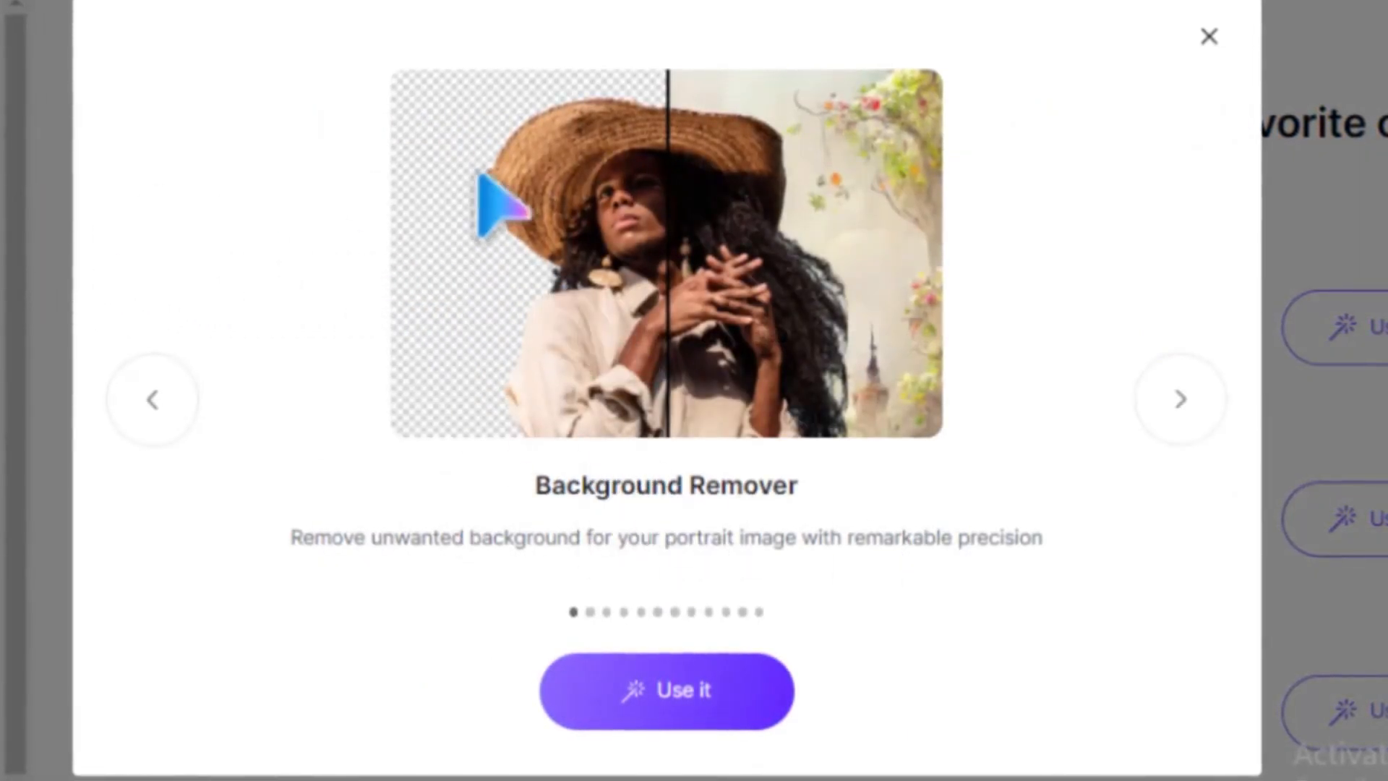
- Step through the AI tools showcase from Object Eraser to Video Denoiser and close it
{"action": "left_click", "coordinate": [1177, 399]}
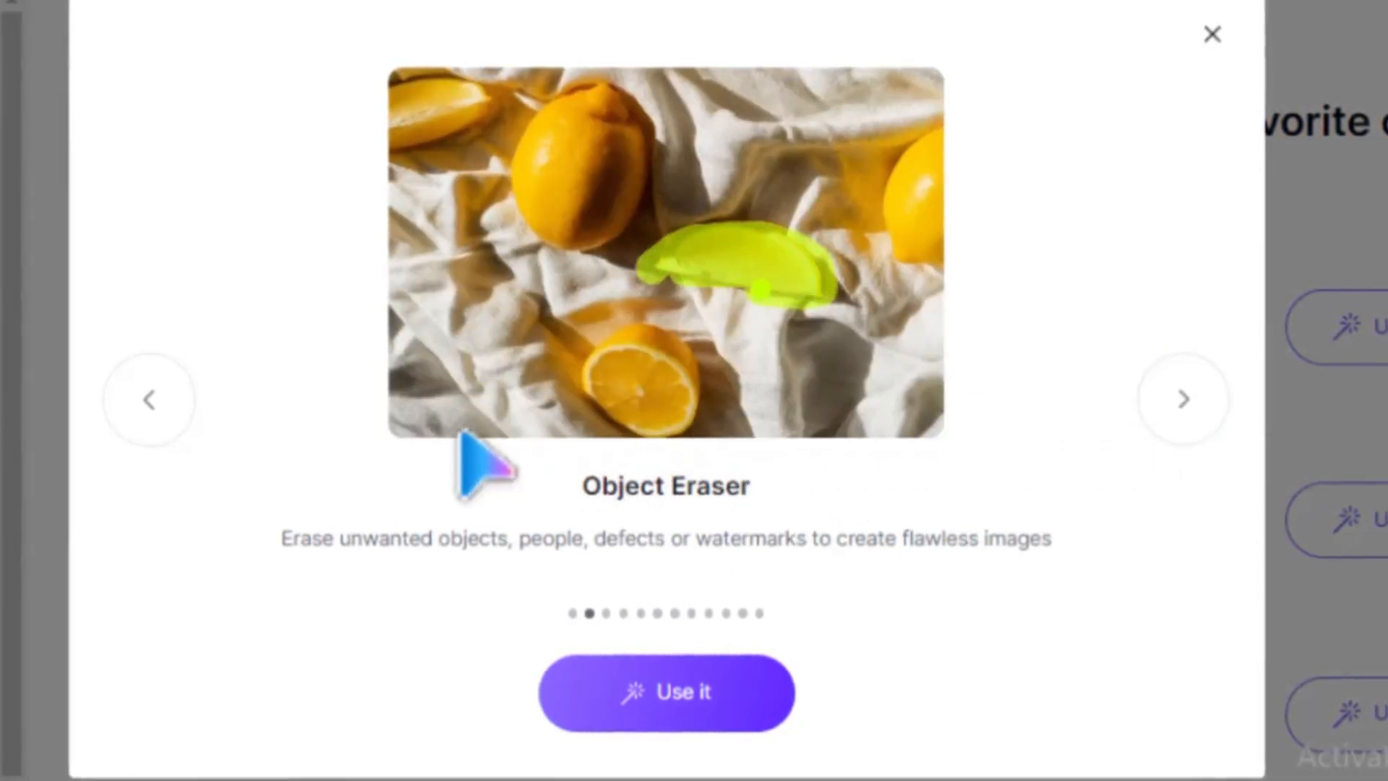
{"action": "left_click", "coordinate": [1184, 399]}
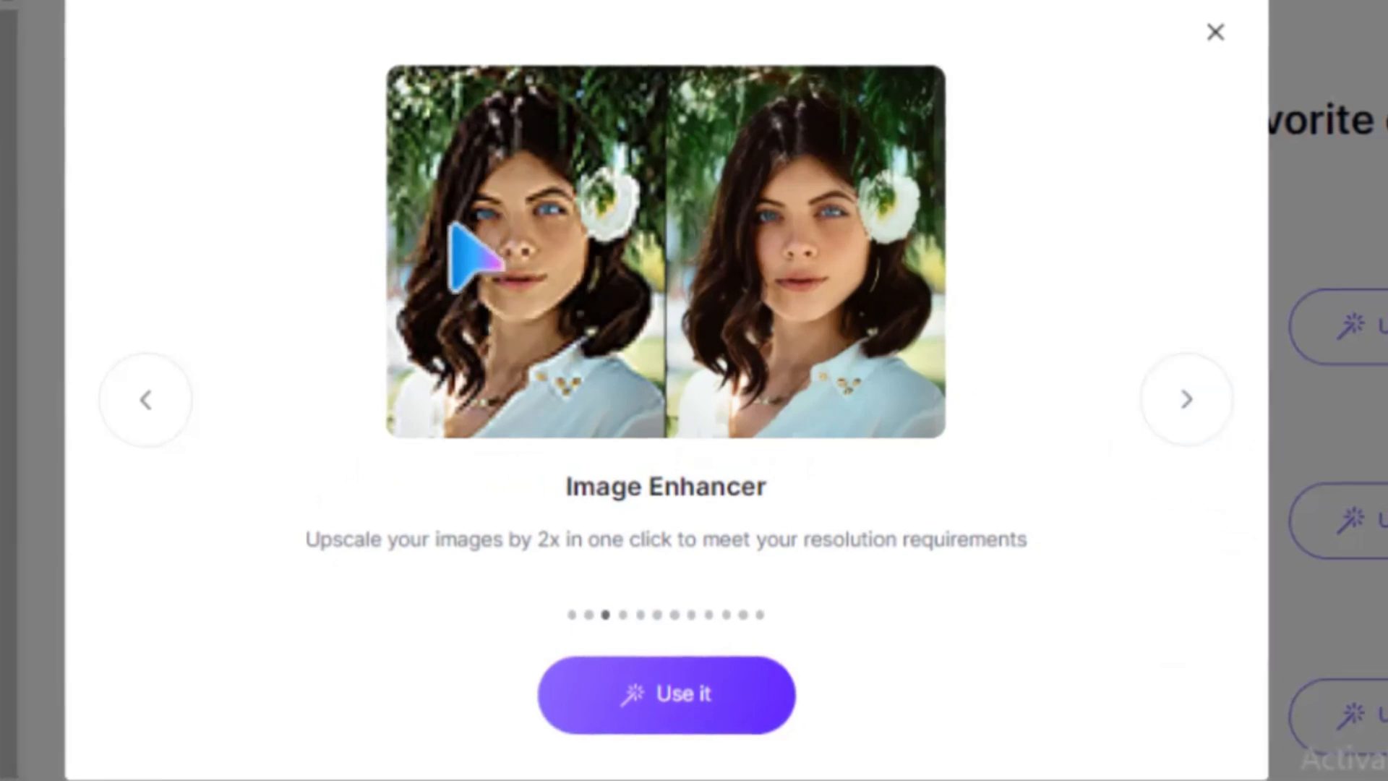
{"action": "left_click", "coordinate": [1185, 399]}
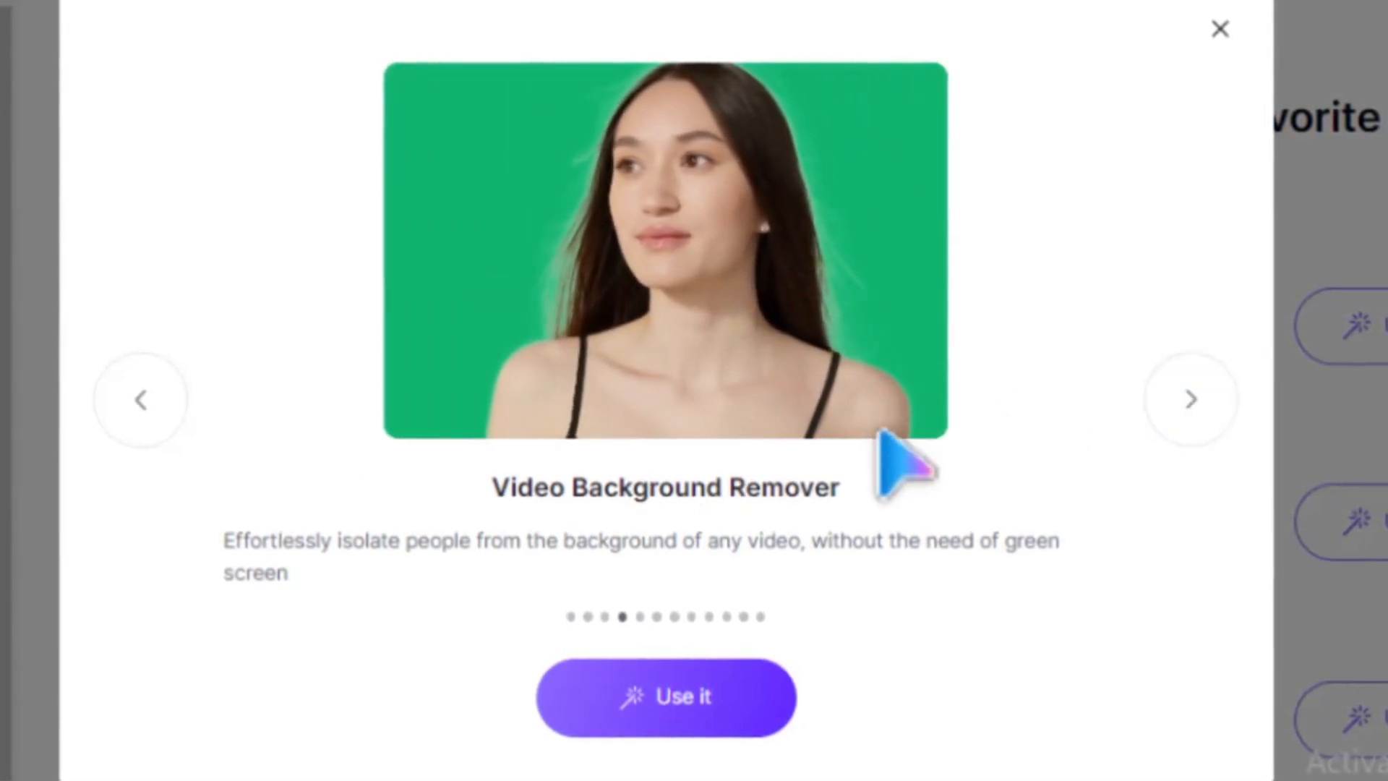
{"action": "left_click", "coordinate": [1190, 399]}
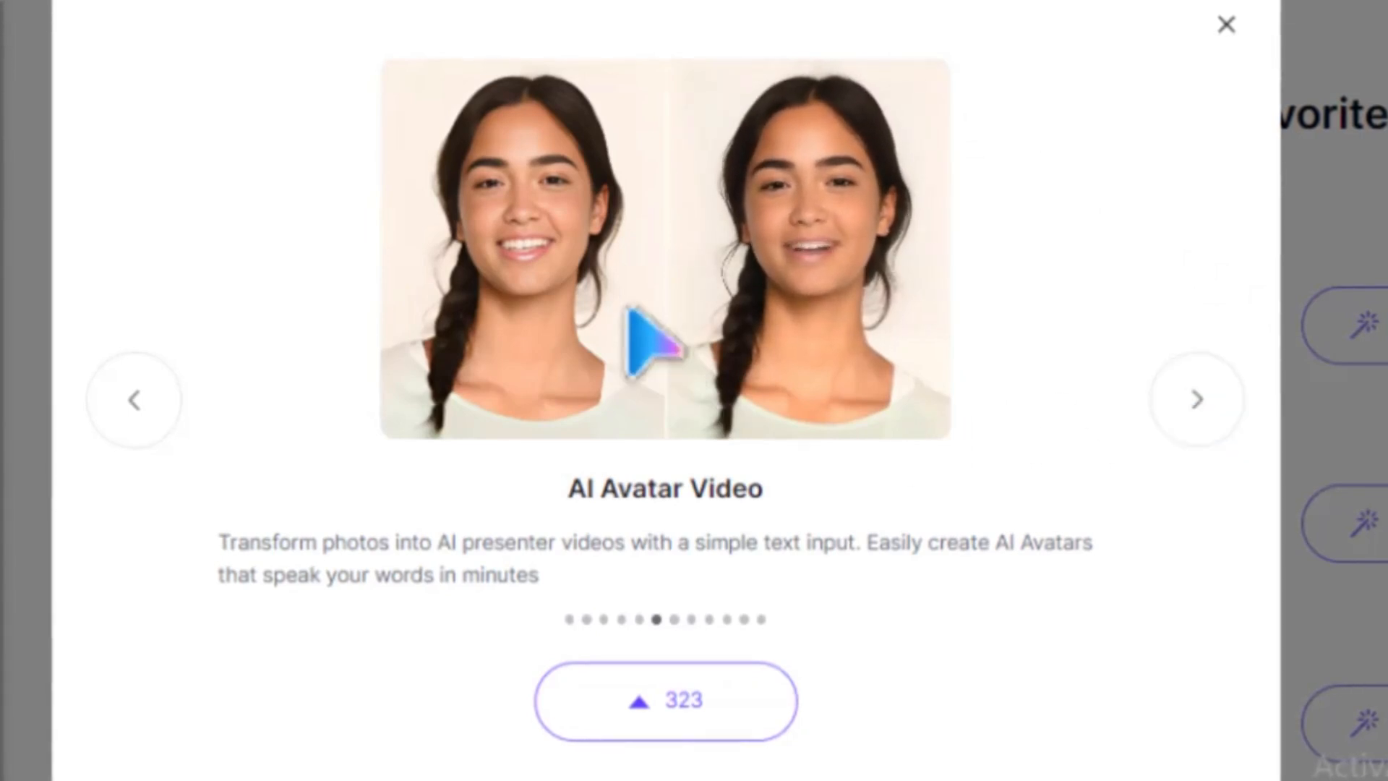
{"action": "left_click", "coordinate": [1197, 399]}
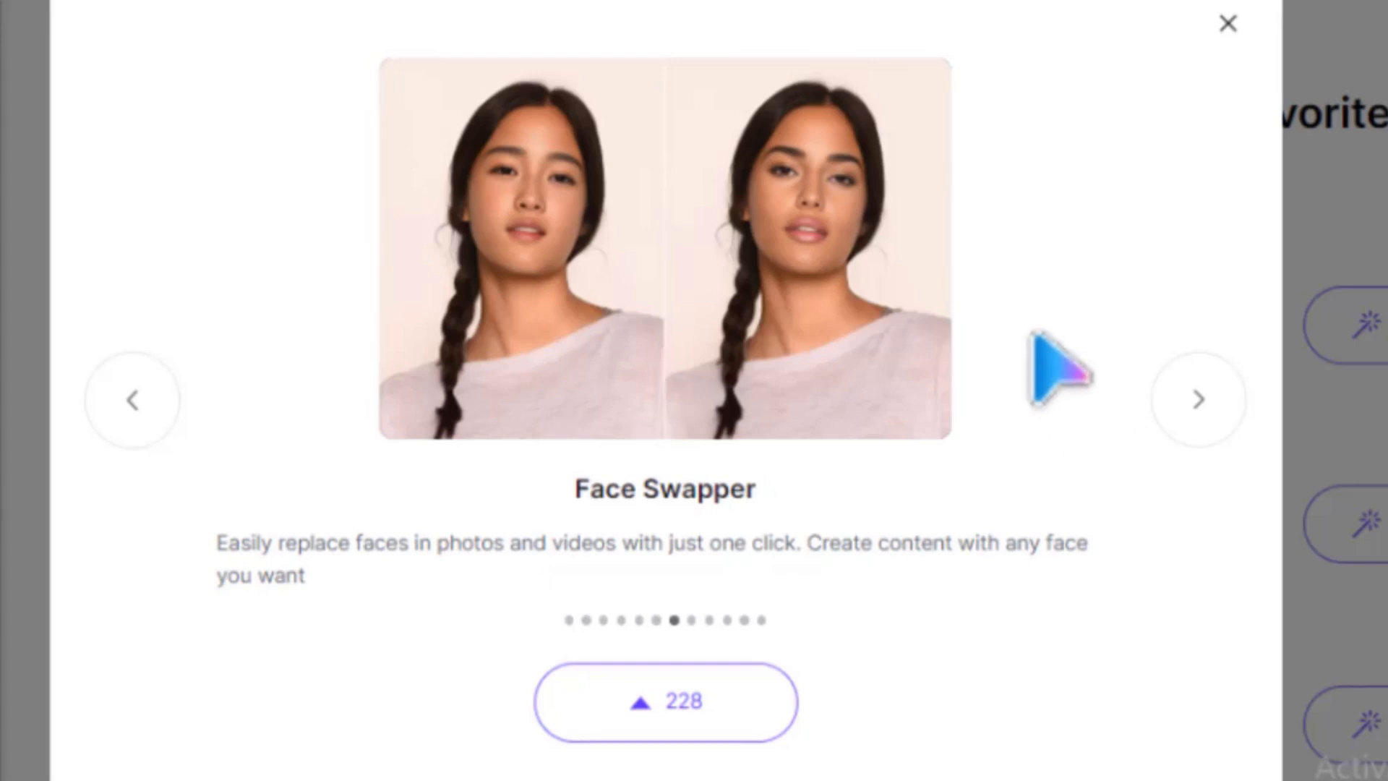
{"action": "mouse_move", "coordinate": [545, 191]}
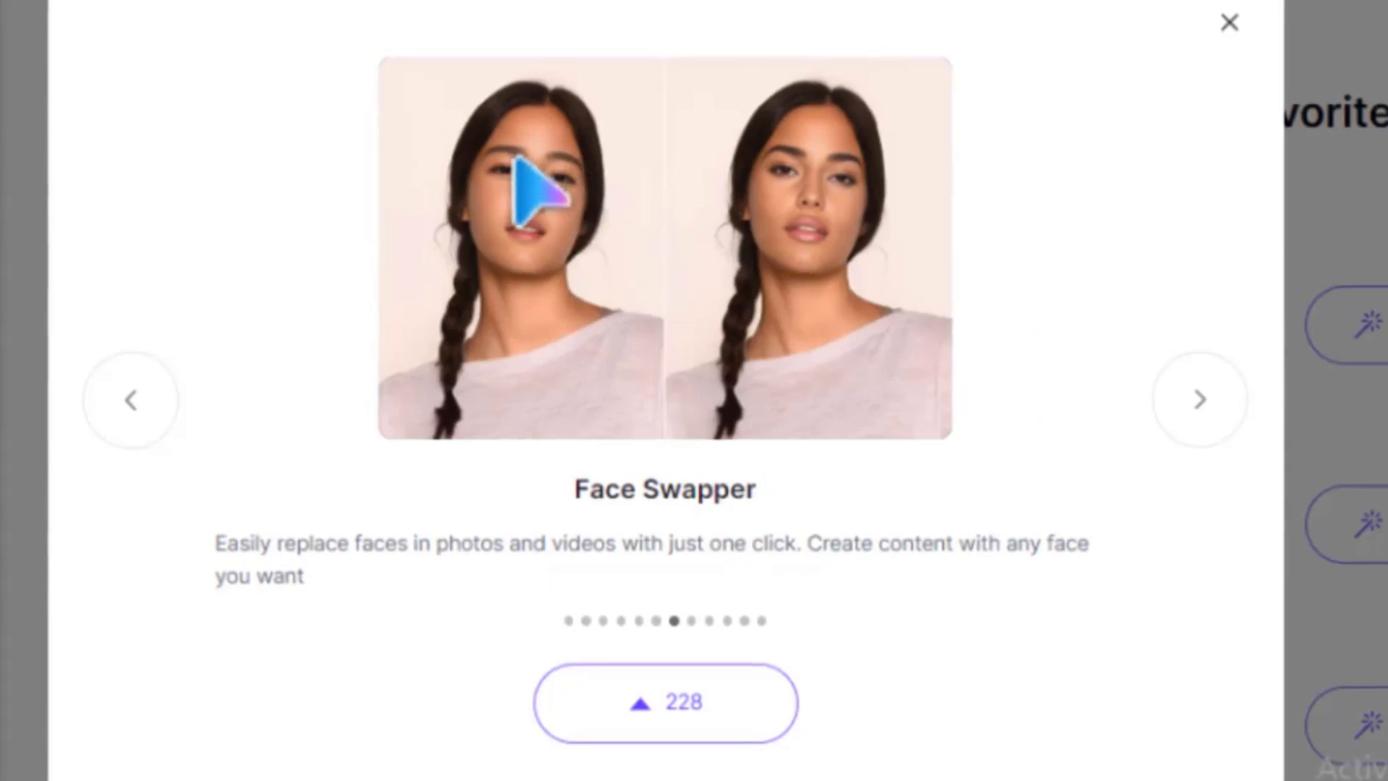
{"action": "left_click", "coordinate": [1200, 399]}
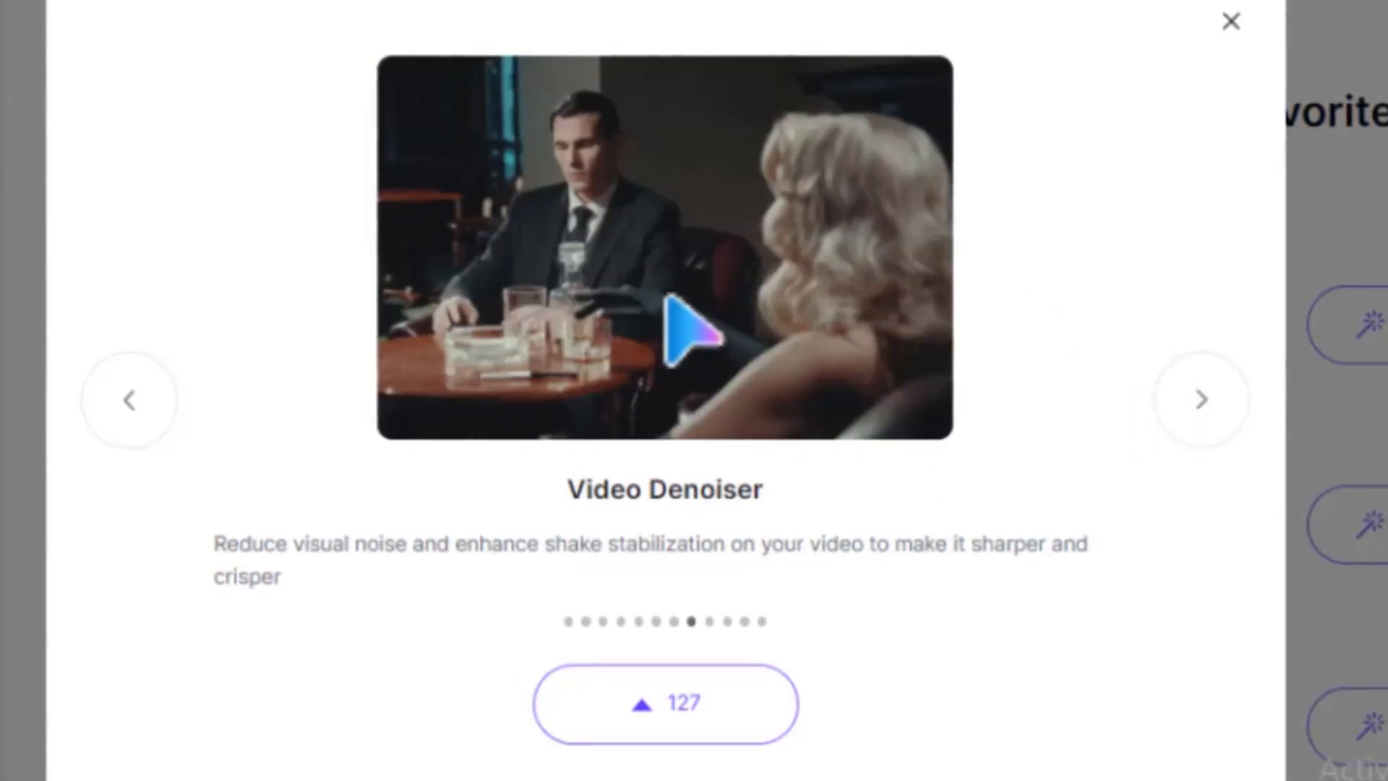
{"action": "left_click", "coordinate": [1201, 399]}
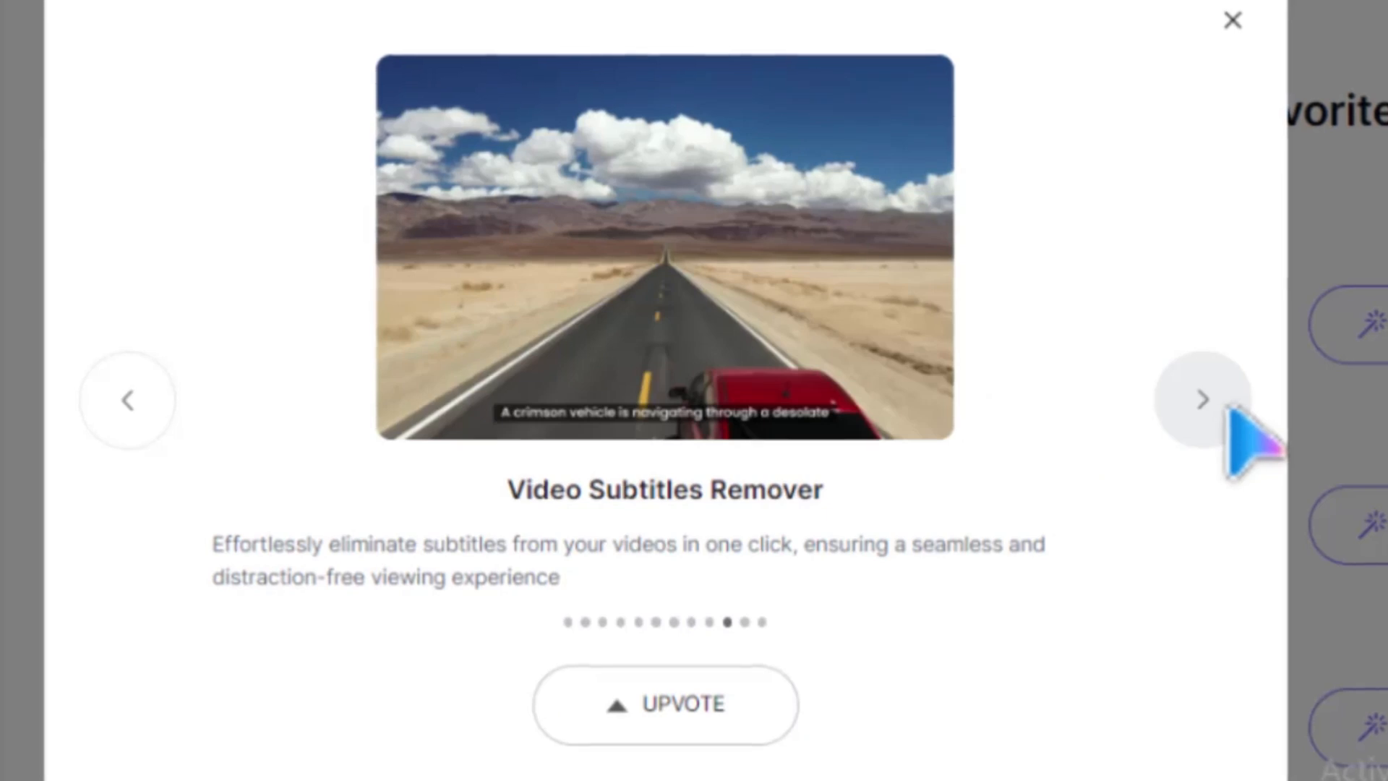
{"action": "left_click", "coordinate": [1232, 19]}
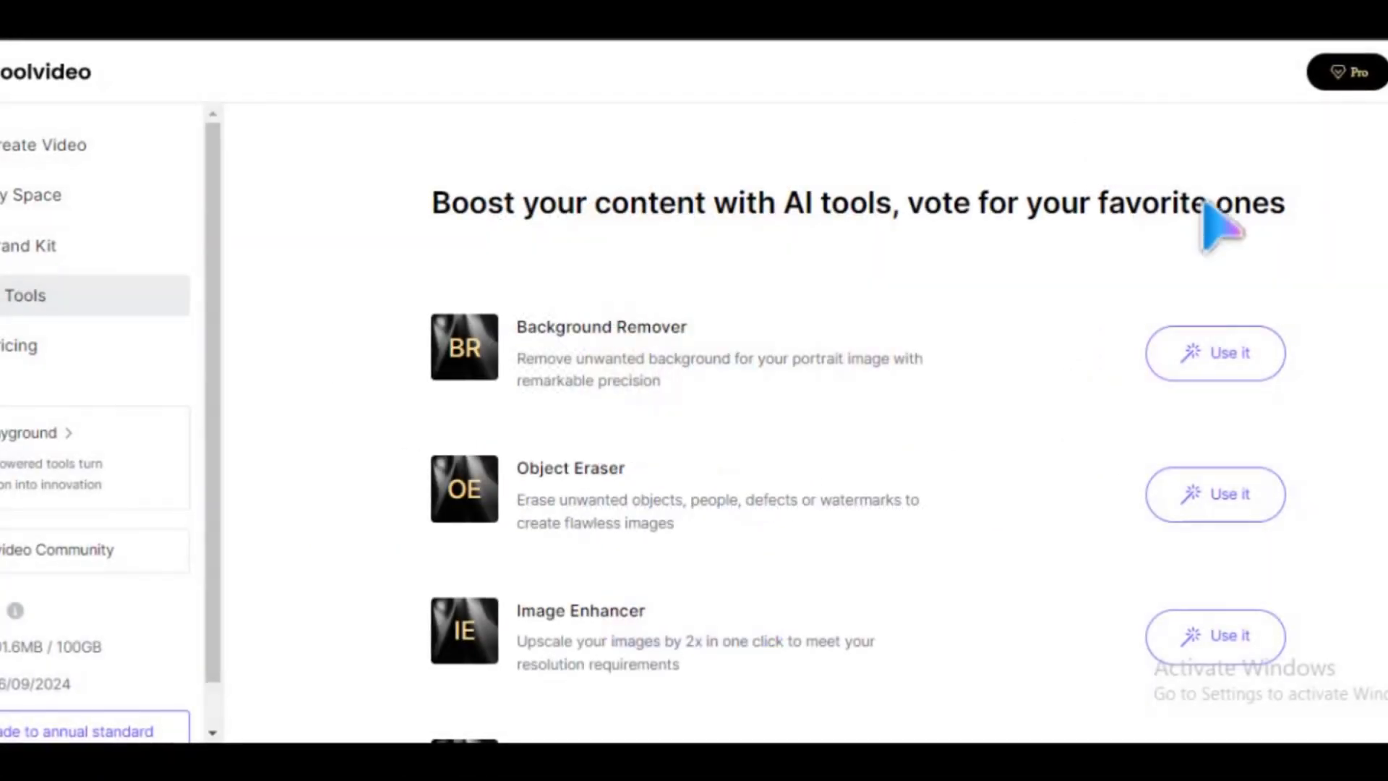
{"action": "scroll", "scroll_direction": "down", "scroll_amount": 3}
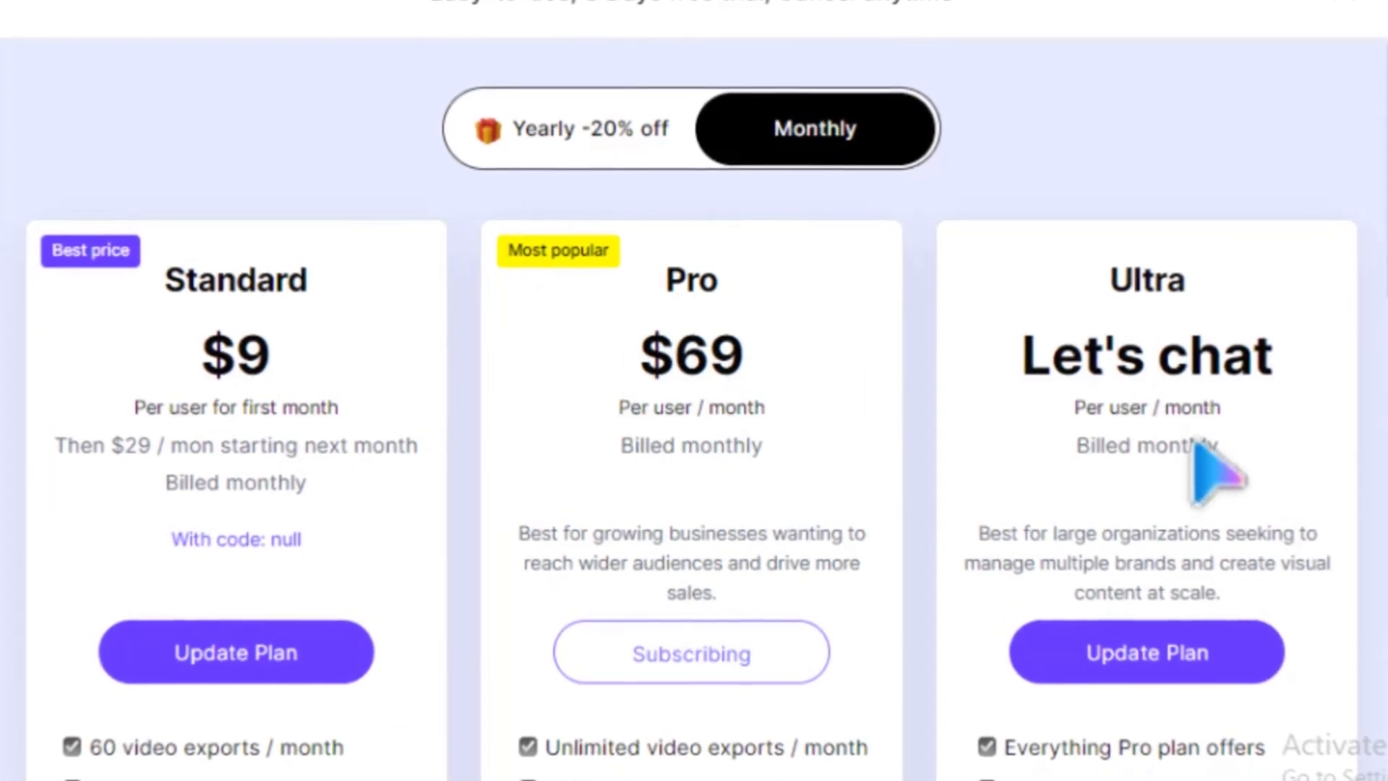
- Review the monthly Standard, Pro and Ultra feature lists, Pro with unlimited exports and 5000 AI credits
{"action": "scroll", "scroll_direction": "down", "scroll_amount": 3}
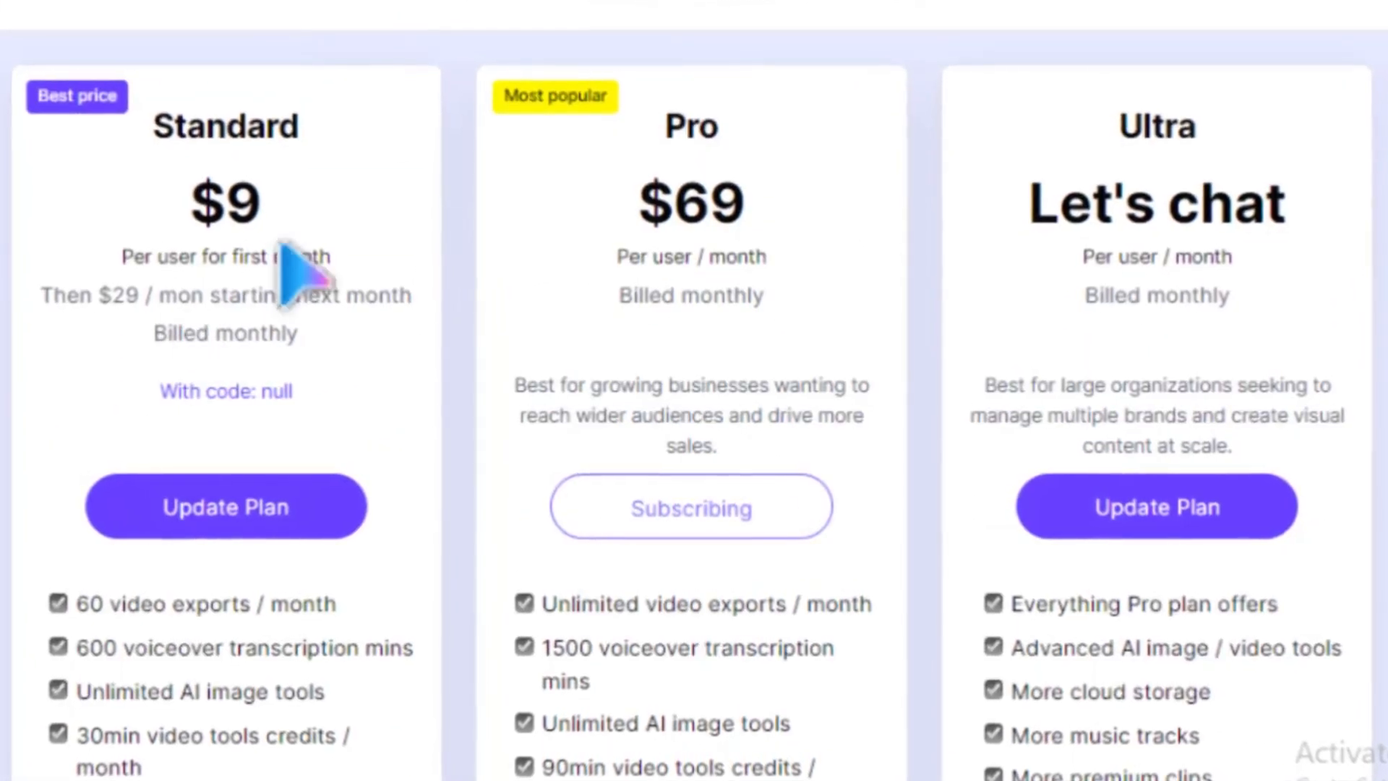
{"action": "scroll", "scroll_direction": "down", "scroll_amount": 3}
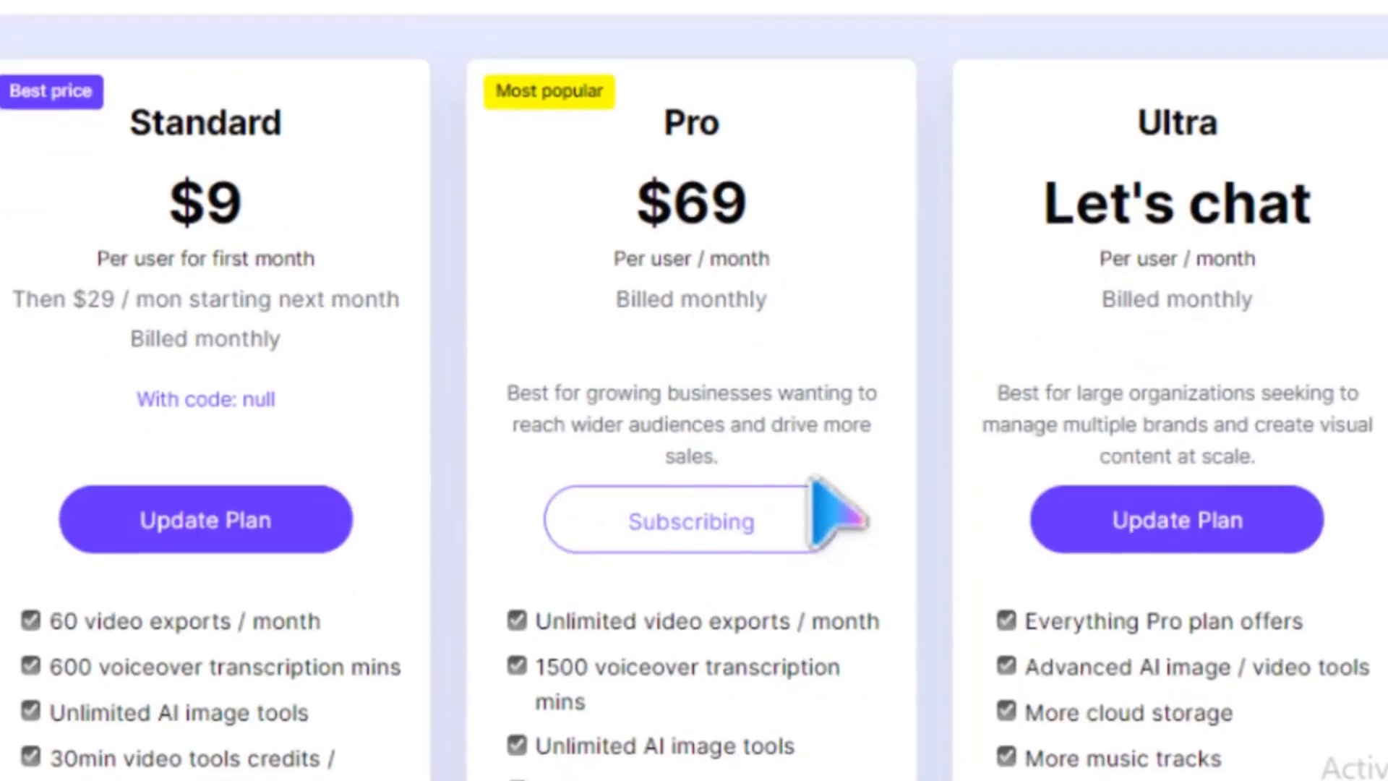
{"action": "scroll", "scroll_direction": "down", "scroll_amount": 3}
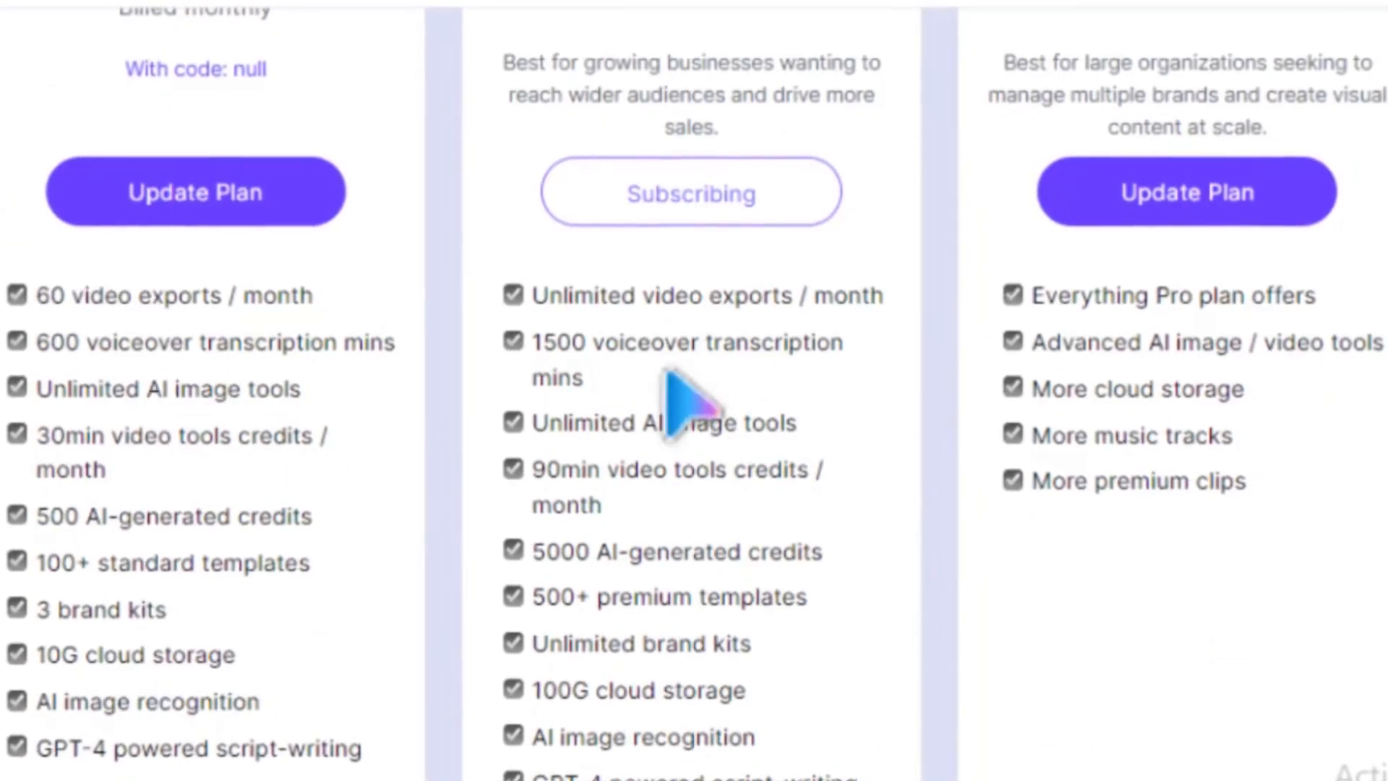